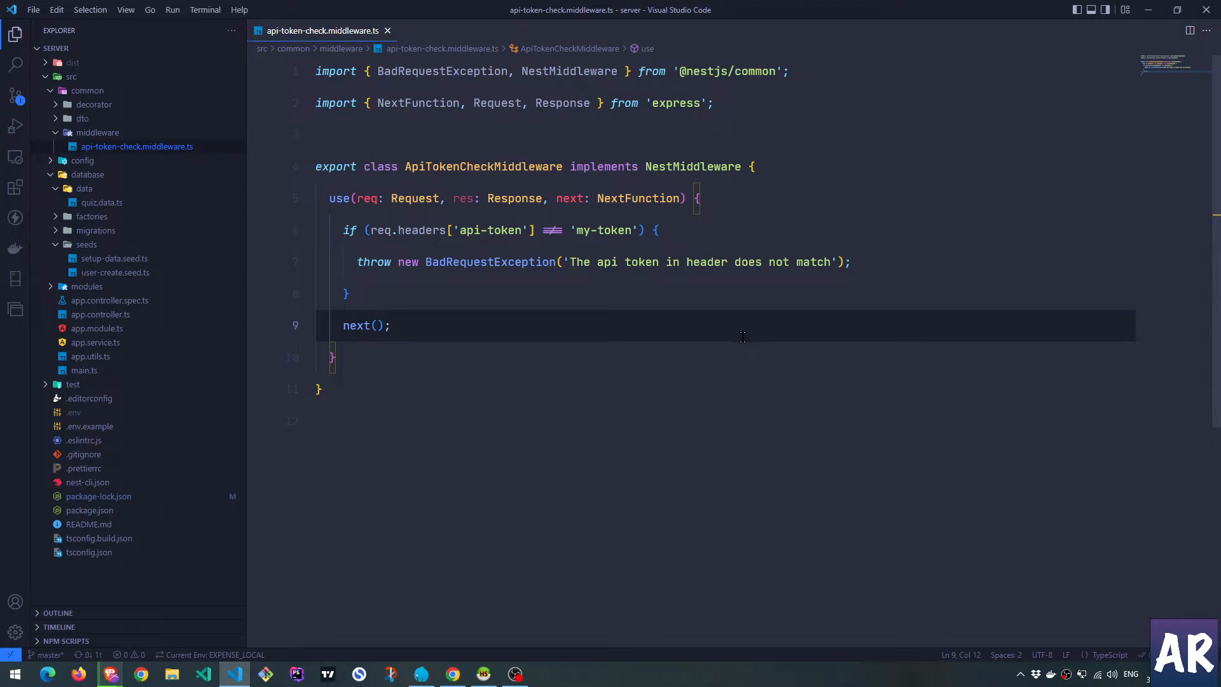
{"action": "mouse_move", "coordinate": [798, 325]}
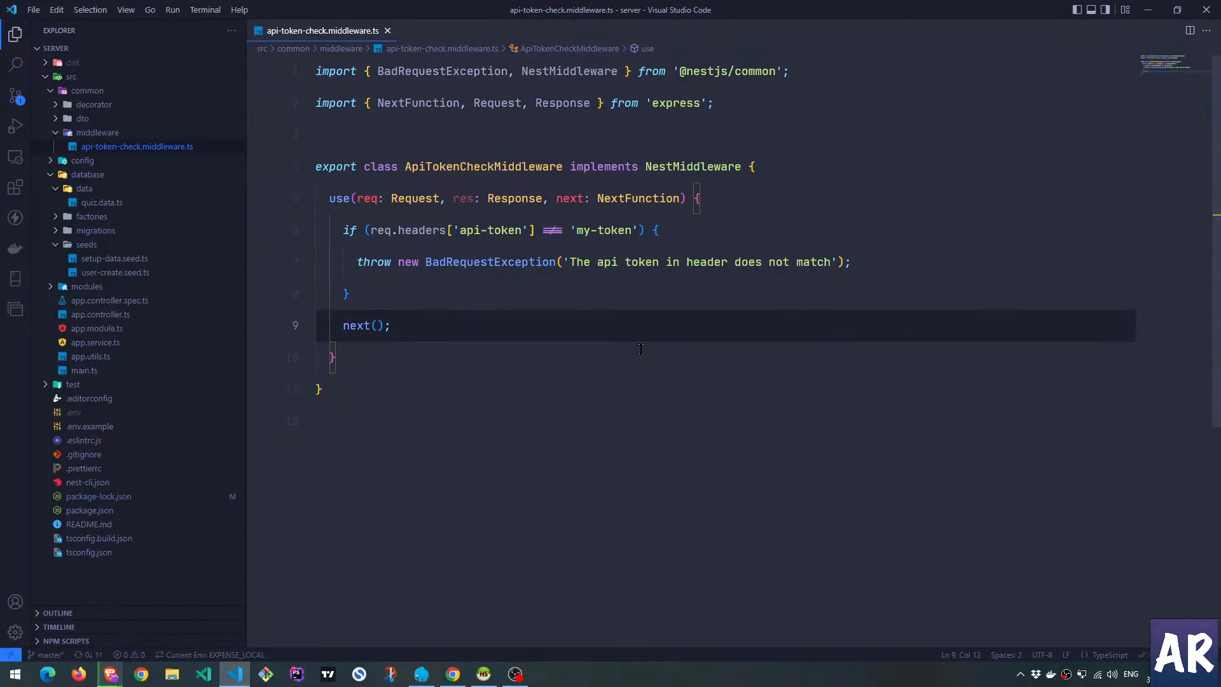
{"action": "mouse_move", "coordinate": [488, 257]}
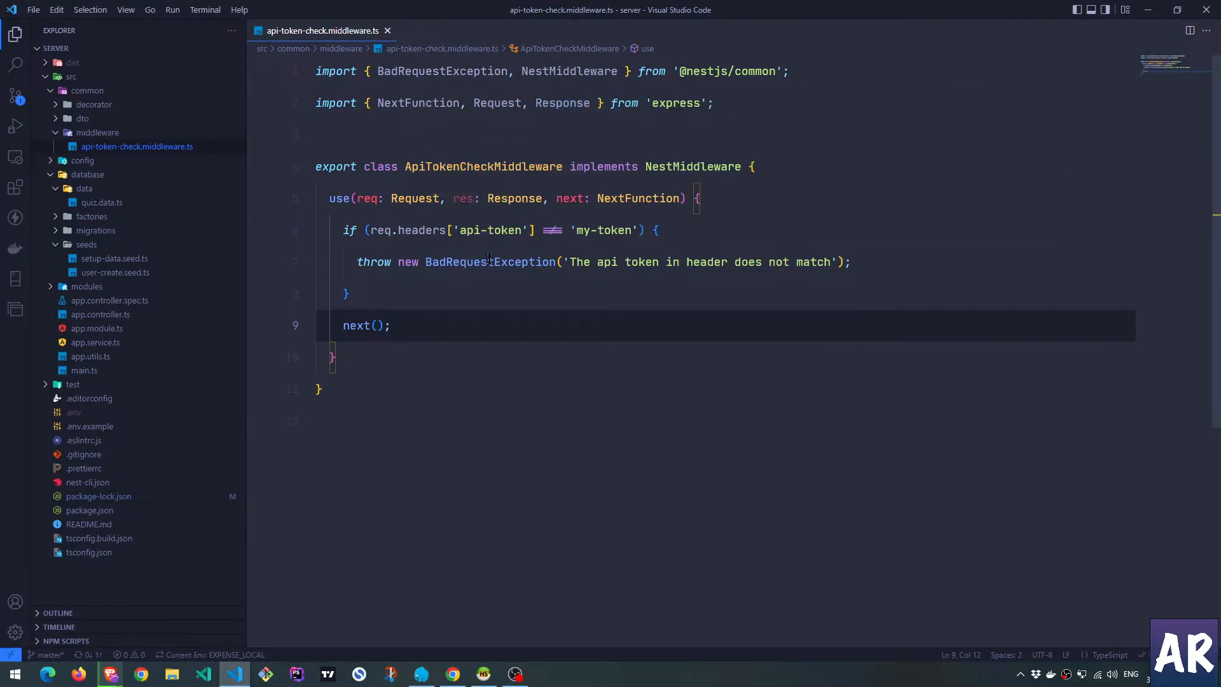
{"action": "mouse_move", "coordinate": [14, 248]}
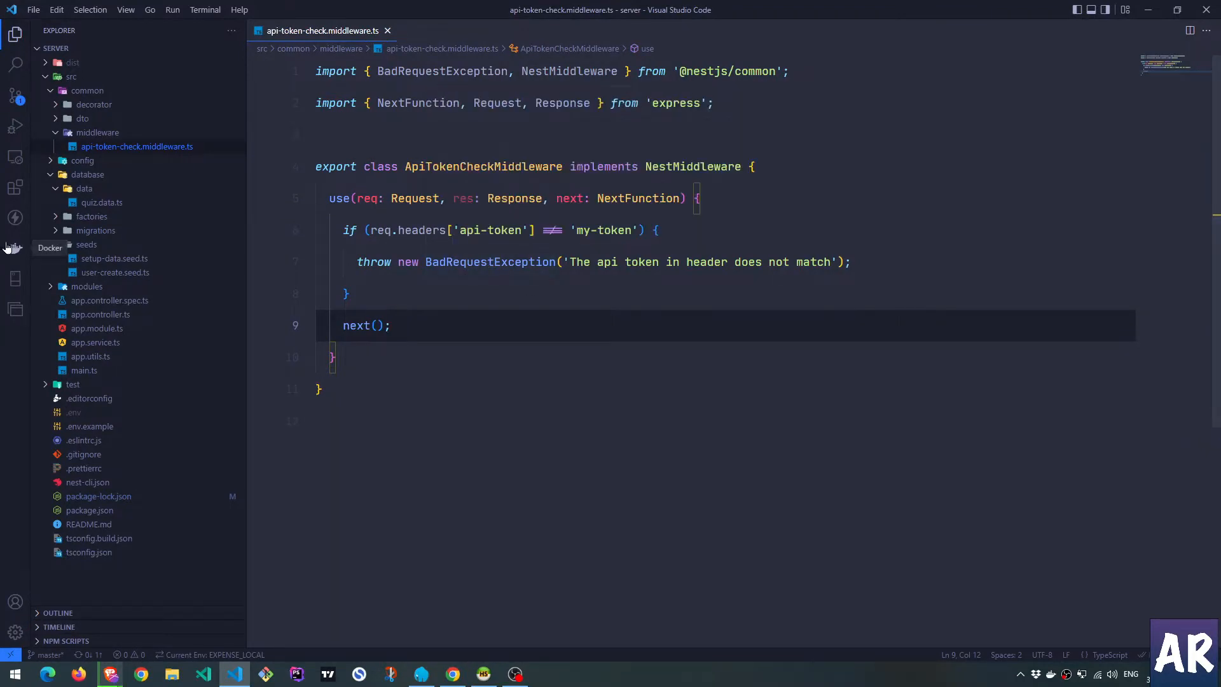
Send the saved GET localhost:3000 request and receive 400 Bad Request token mismatch.
{"action": "left_click", "coordinate": [15, 217]}
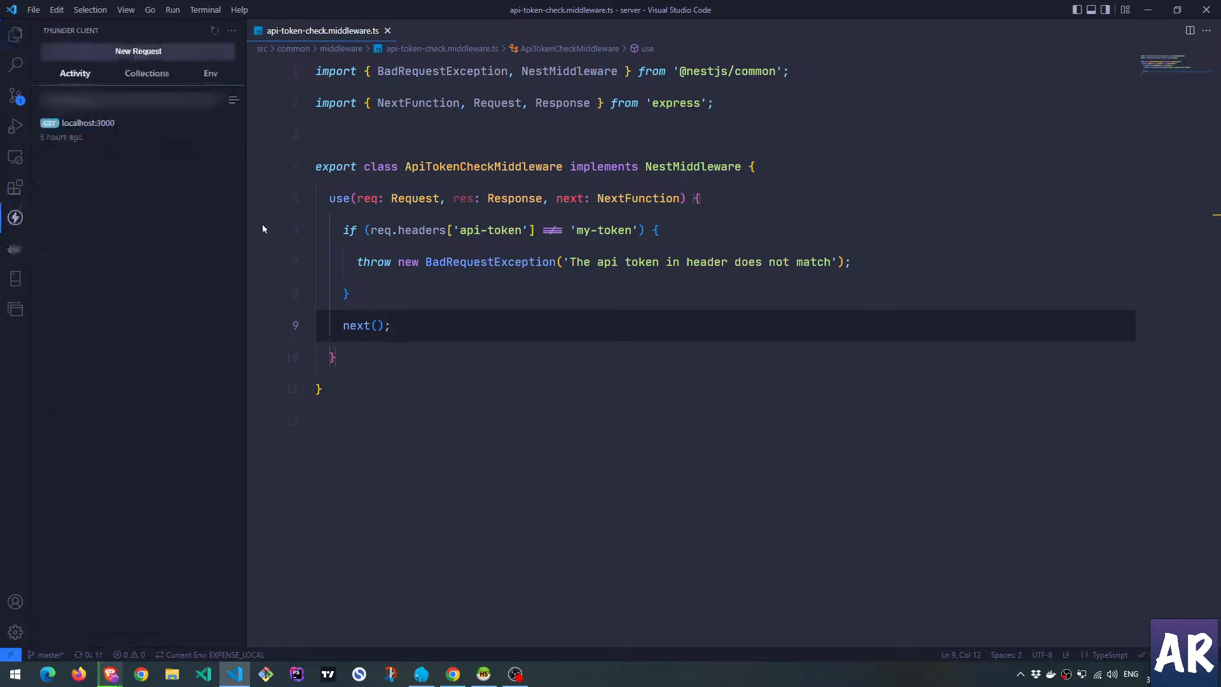
{"action": "left_click", "coordinate": [88, 124]}
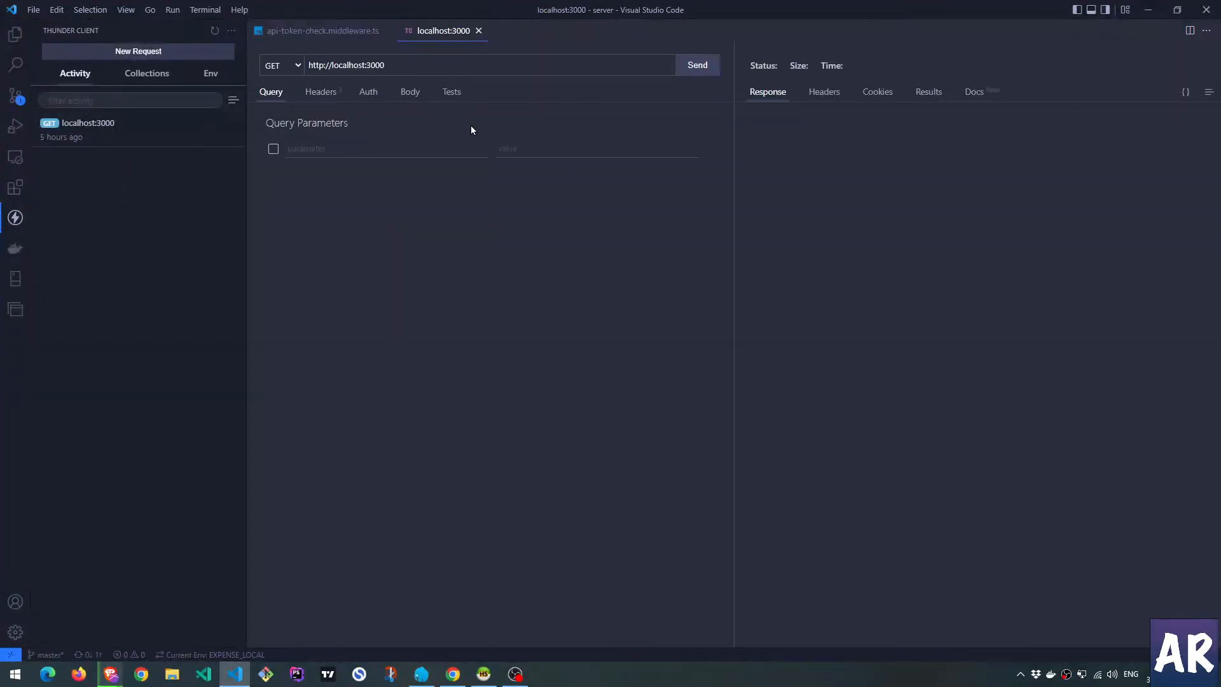
{"action": "left_click", "coordinate": [696, 65]}
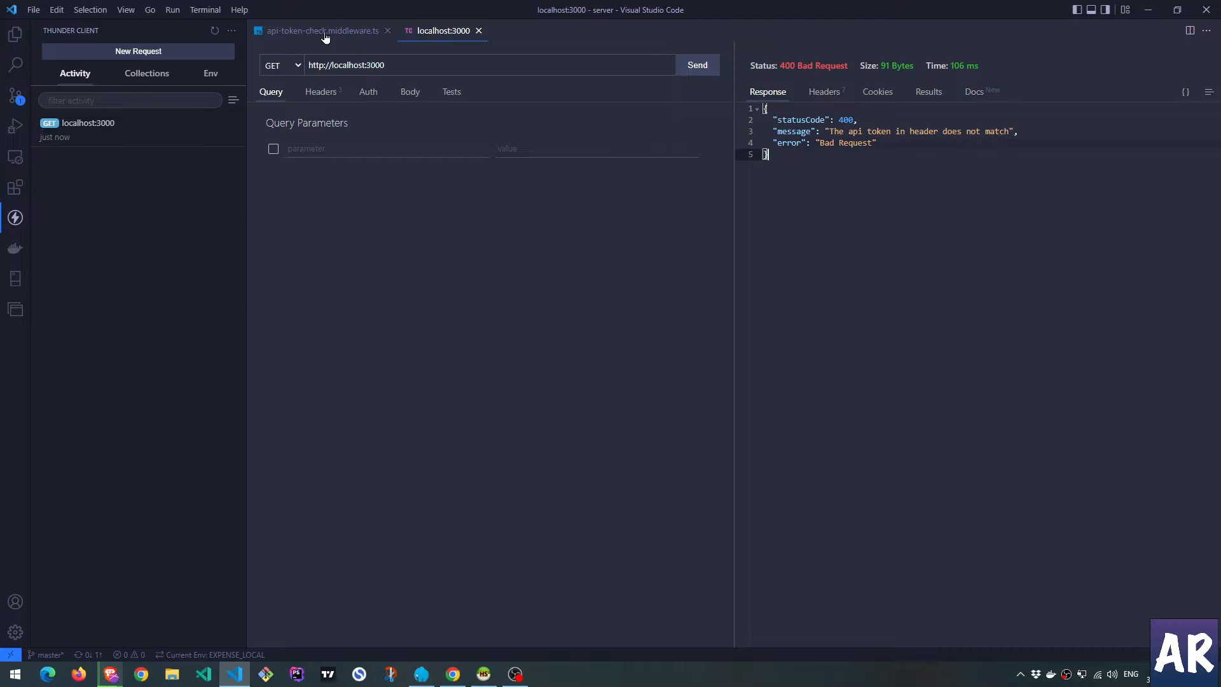
Comment out the BadRequestException throw line in ApiTokenCheckMiddleware.
{"action": "left_click", "coordinate": [320, 31]}
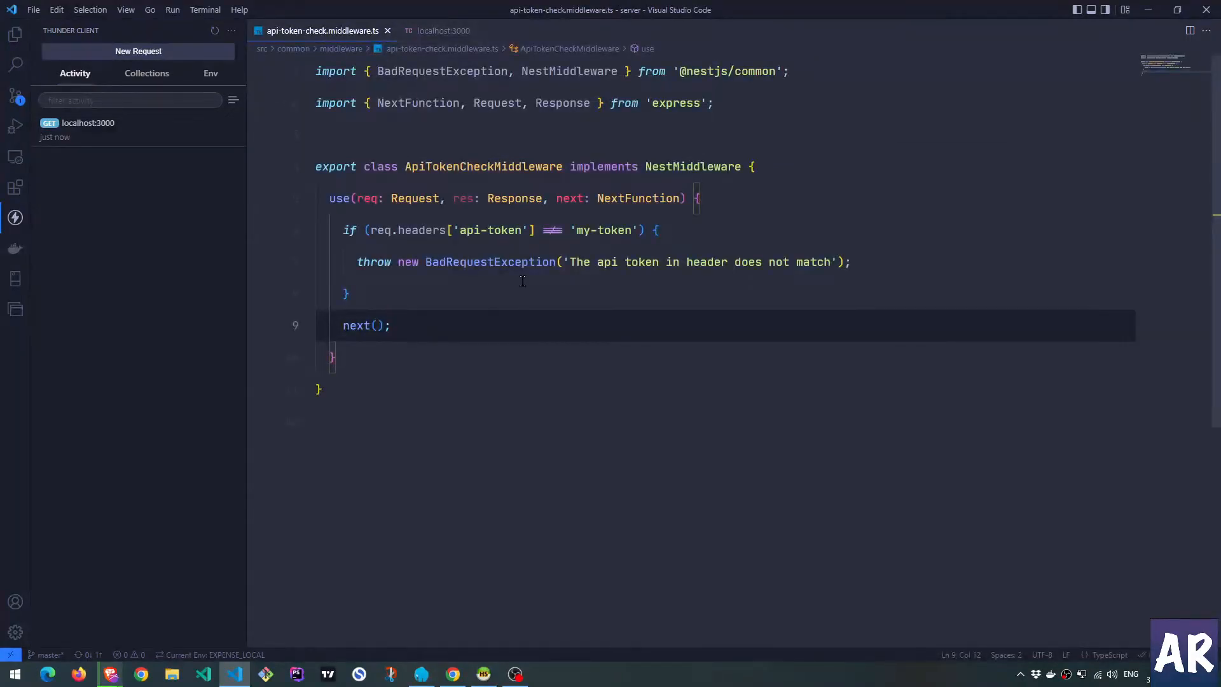
{"action": "left_click_drag", "start_coordinate": [571, 262], "coordinate": [834, 262]}
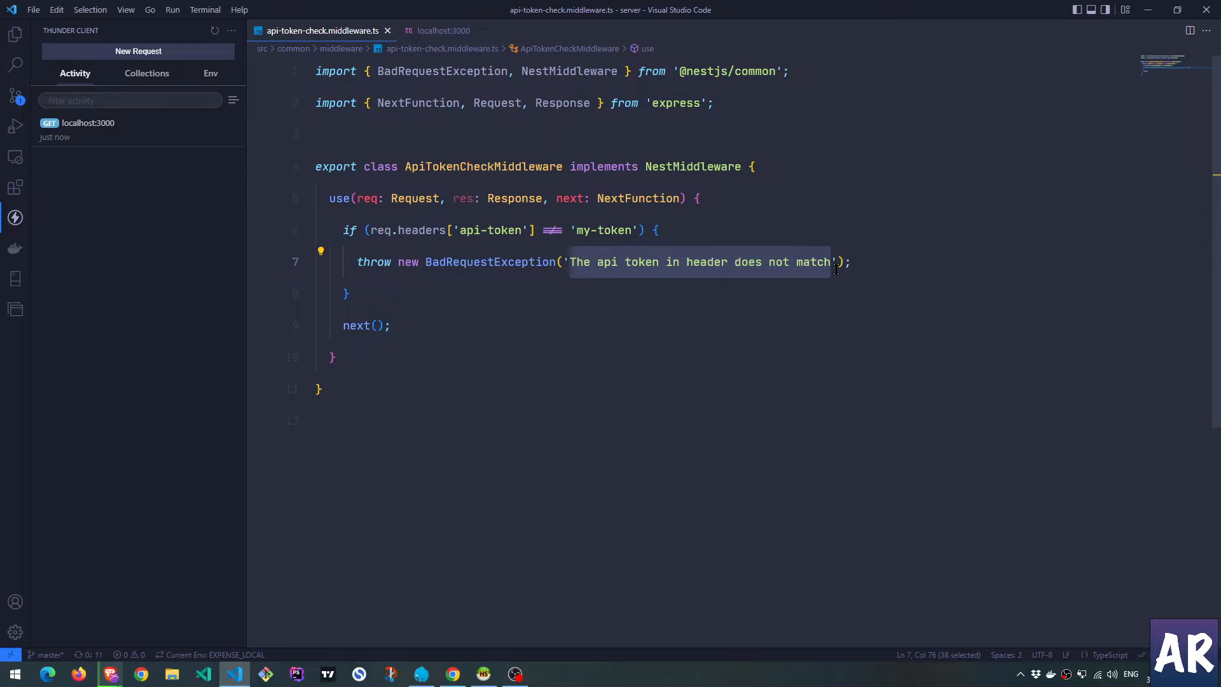
{"action": "mouse_move", "coordinate": [452, 261]}
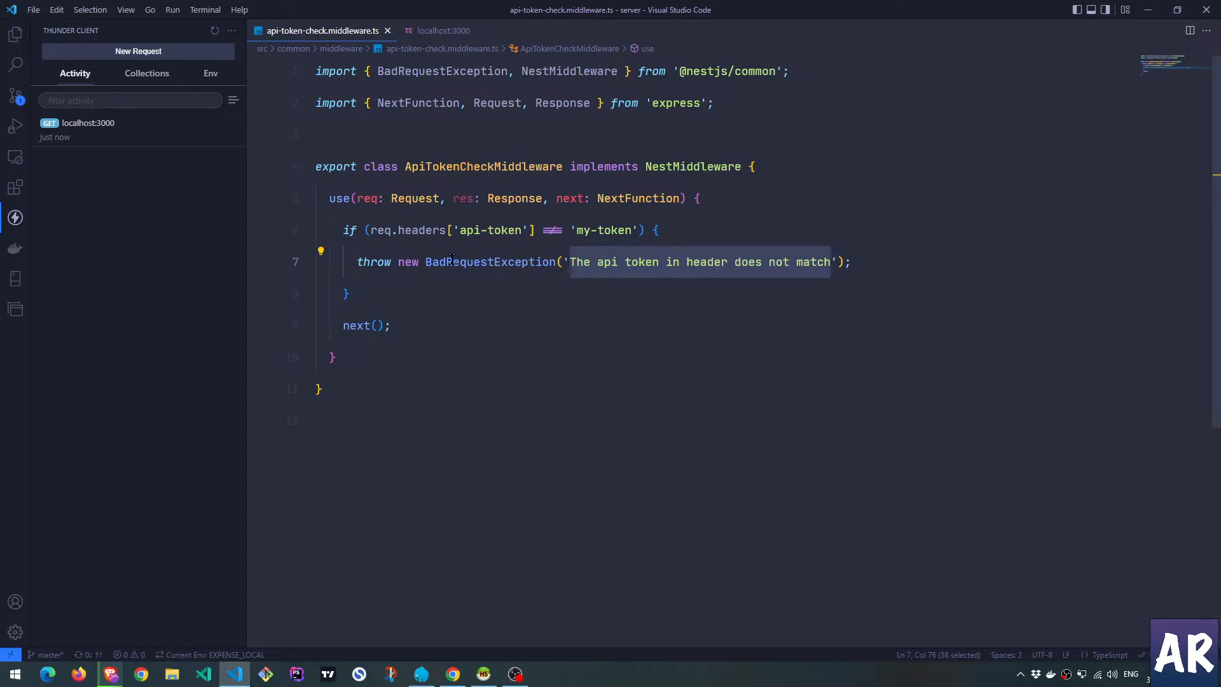
{"action": "left_click", "coordinate": [14, 35]}
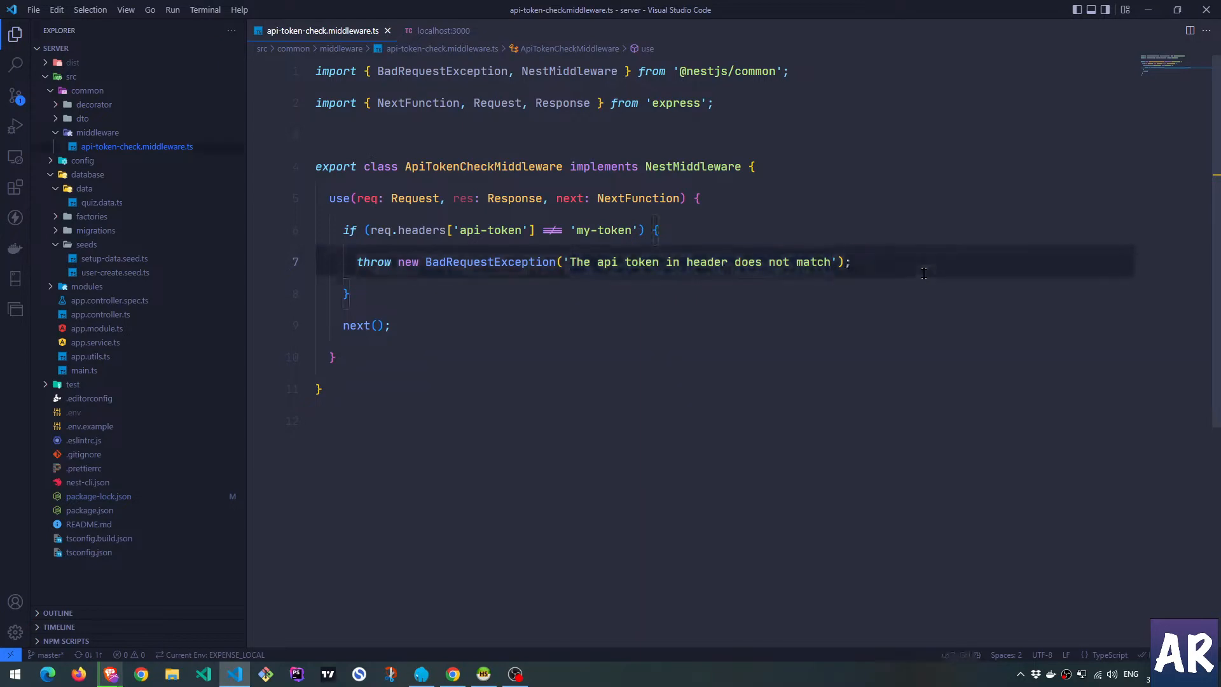
{"action": "key", "text": "ctrl+/"}
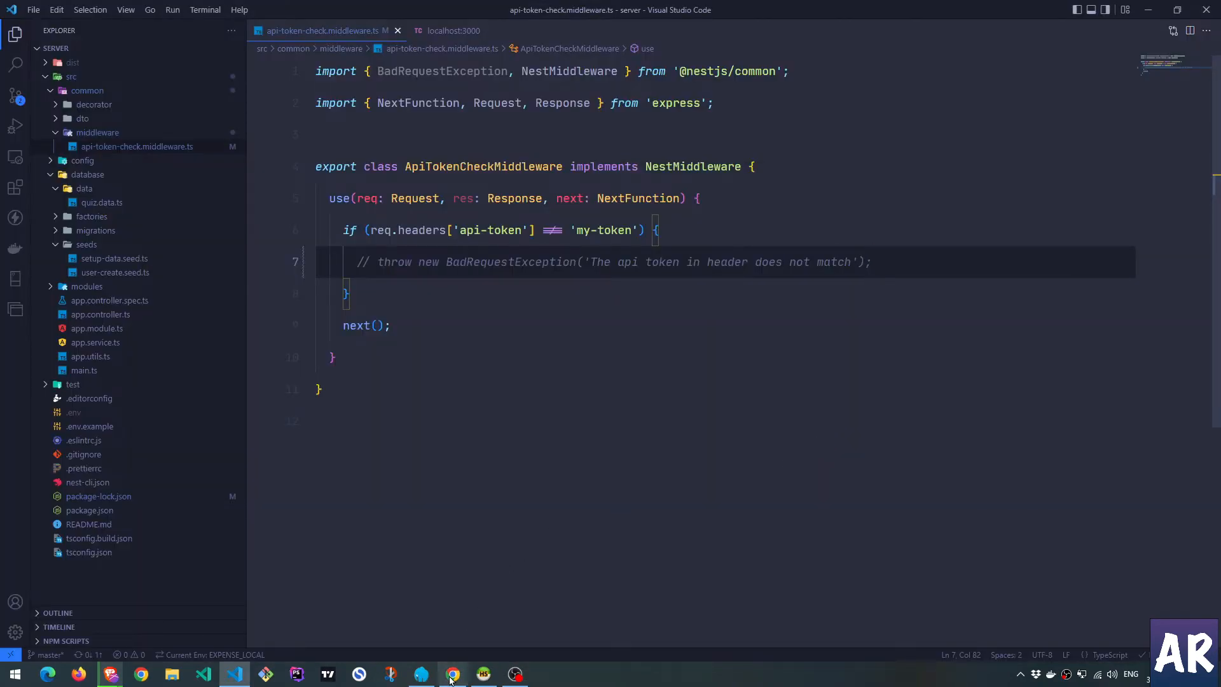
{"action": "left_click", "coordinate": [453, 674]}
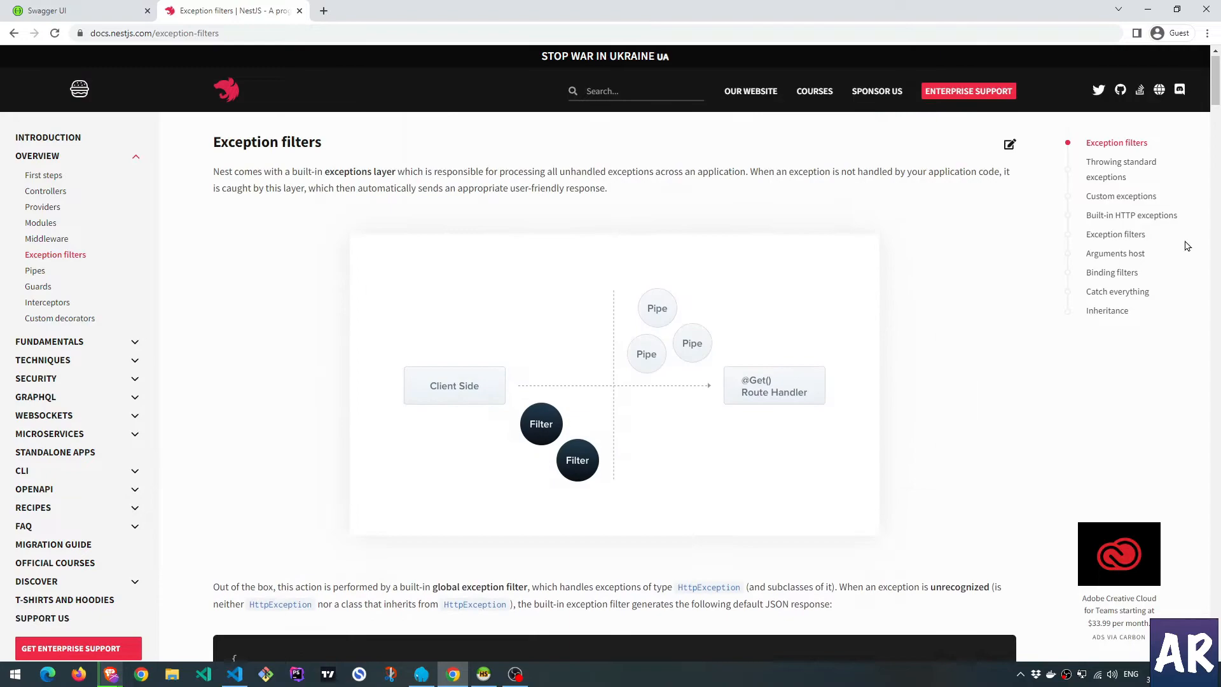
{"action": "scroll", "scroll_direction": "down", "scroll_amount": 3}
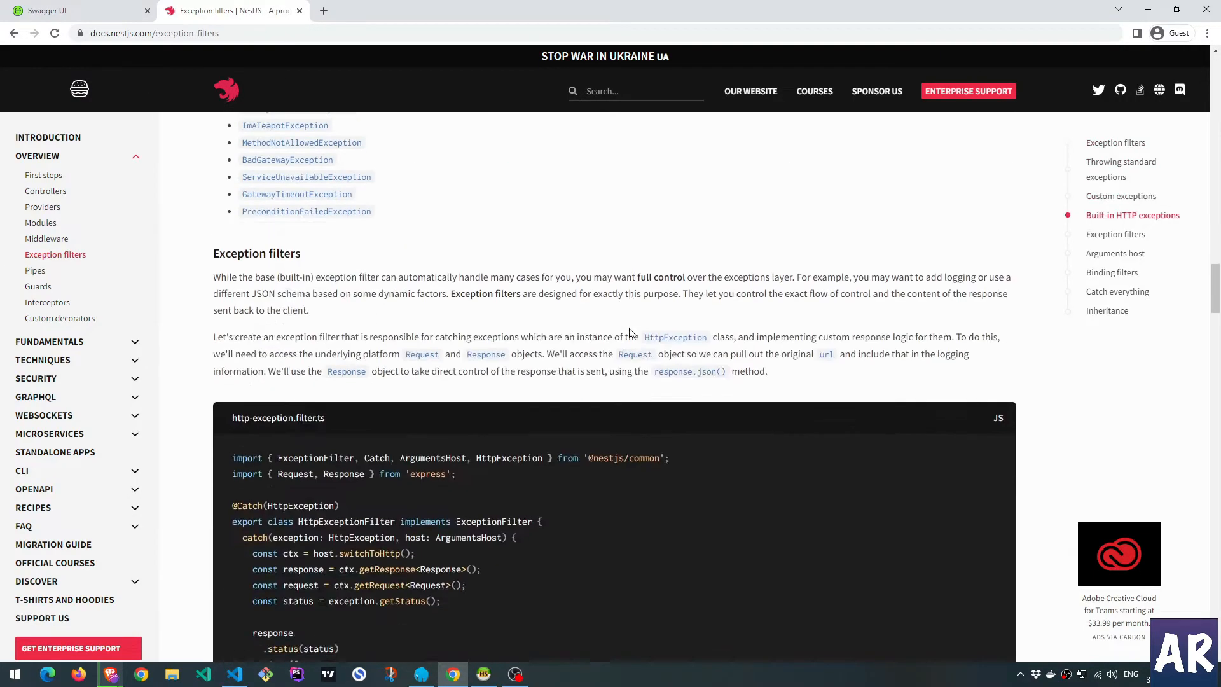
{"action": "scroll", "scroll_direction": "down", "scroll_amount": 3}
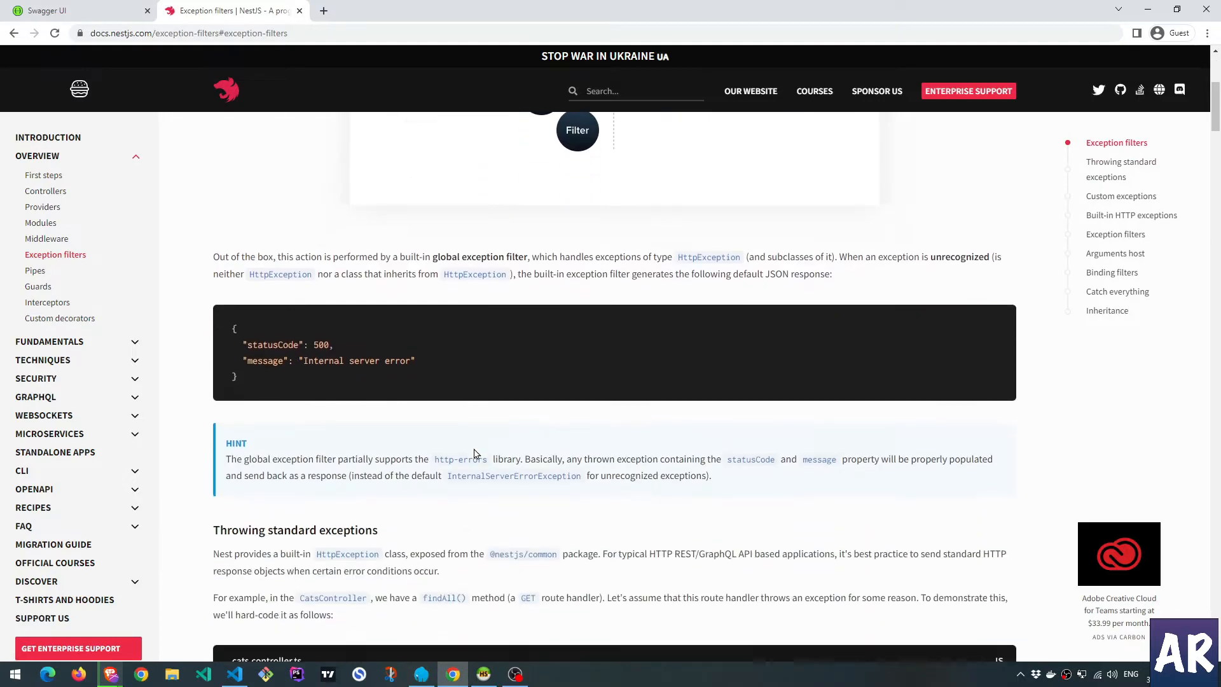
{"action": "scroll", "scroll_direction": "down", "scroll_amount": 3}
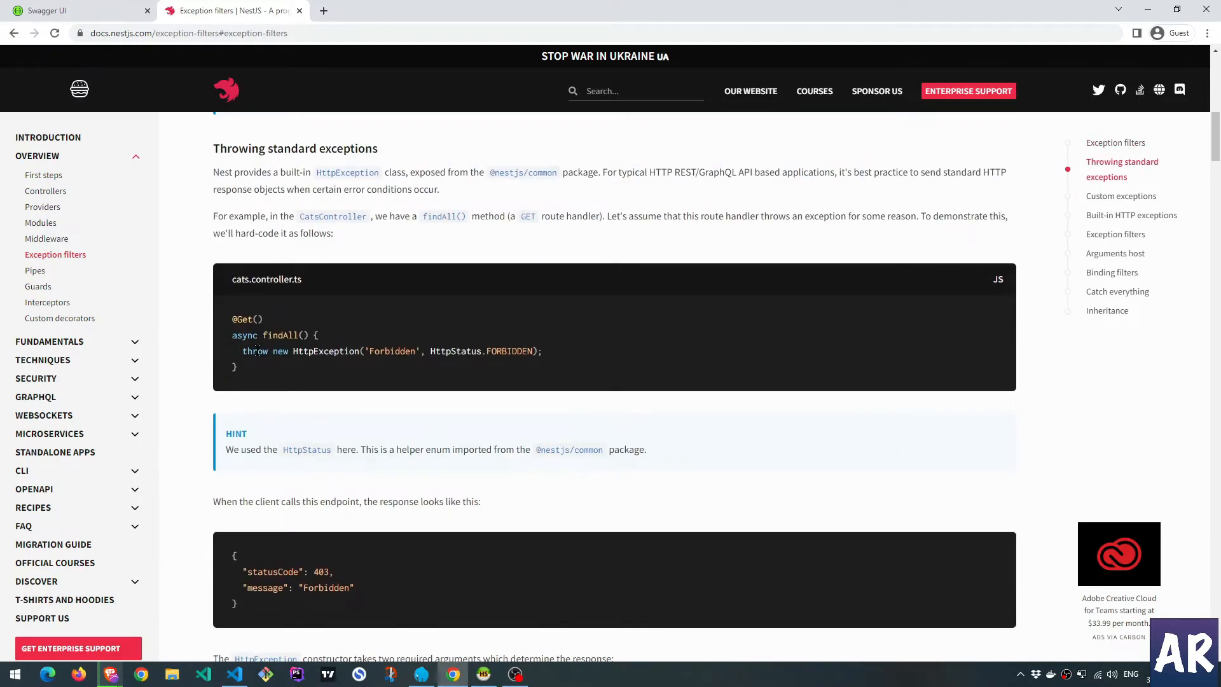
{"action": "mouse_move", "coordinate": [381, 399]}
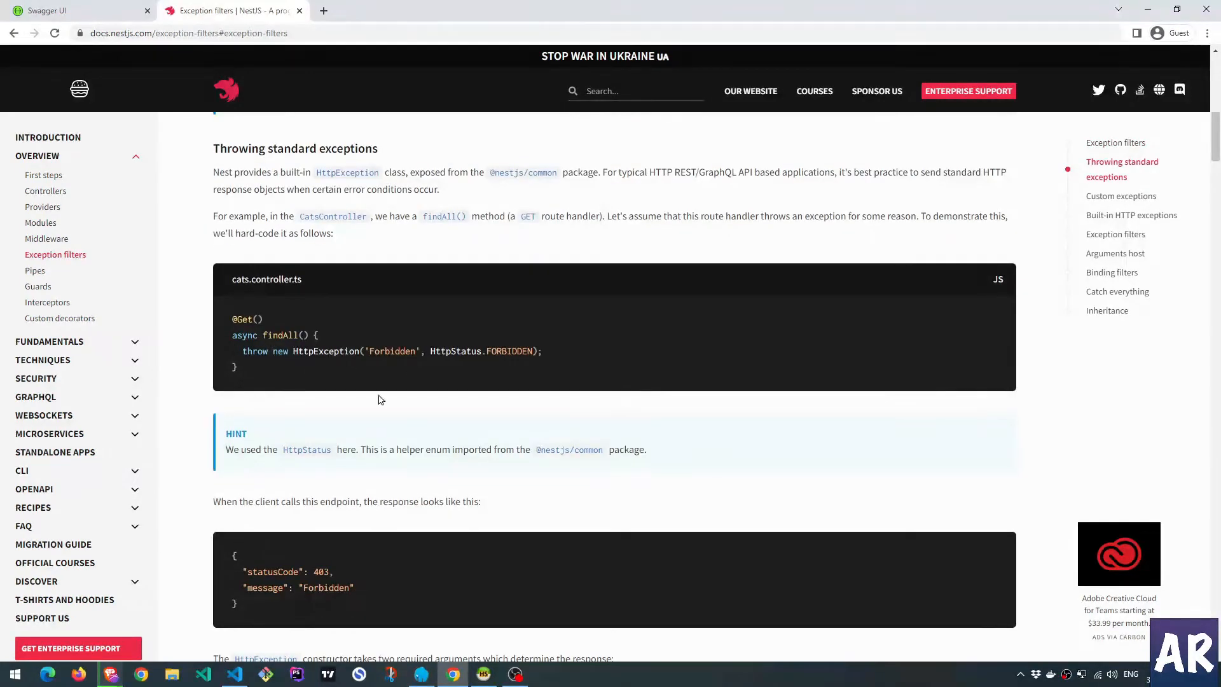
{"action": "left_click", "coordinate": [234, 674]}
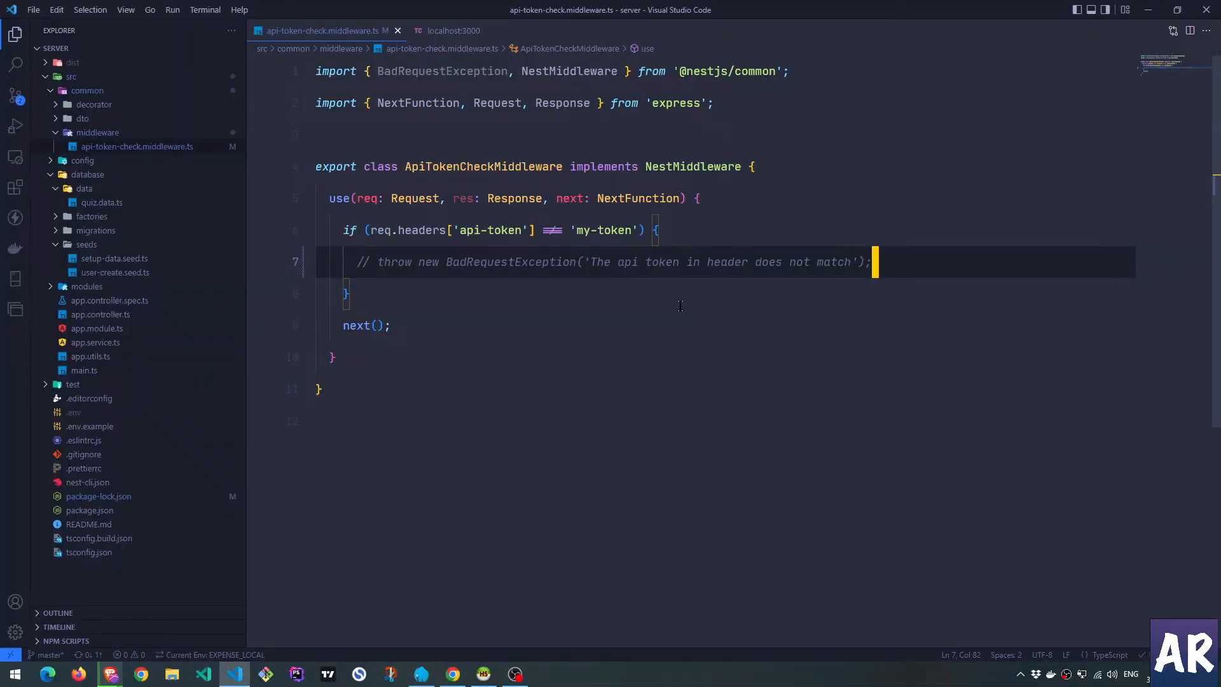
Write throw new HttpException('My response', HttpStatus.) on a new line below the commented throw.
{"action": "key", "text": "Enter"}
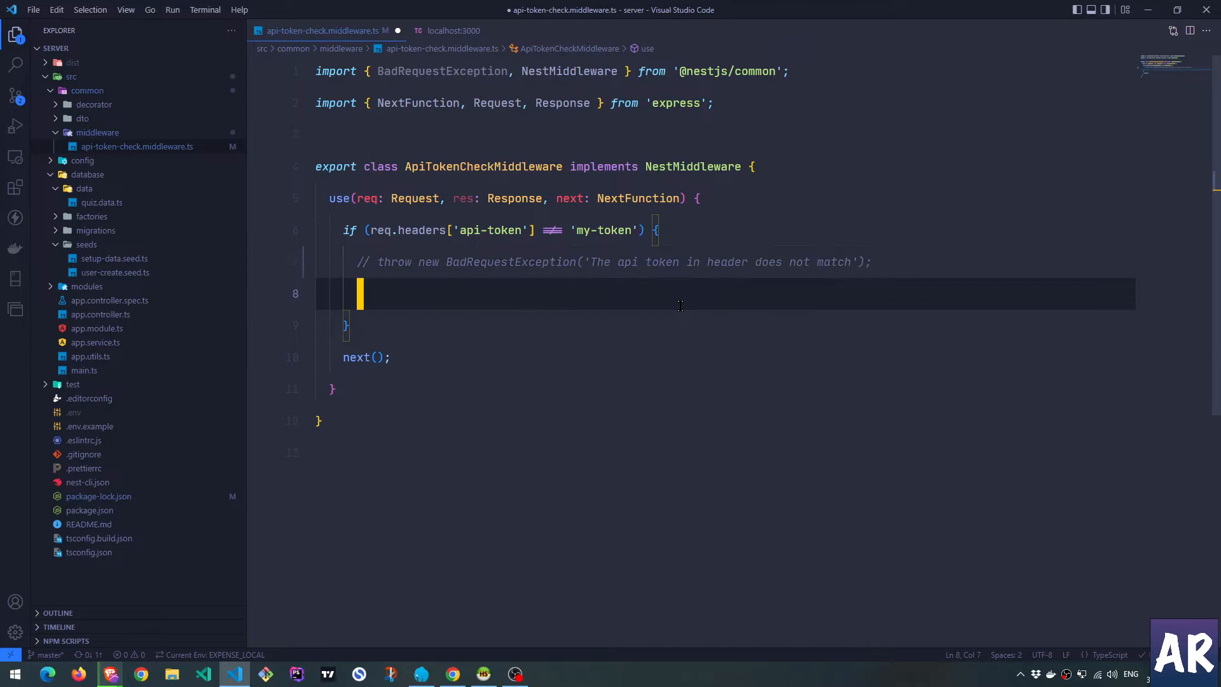
{"action": "type", "text": "throw"}
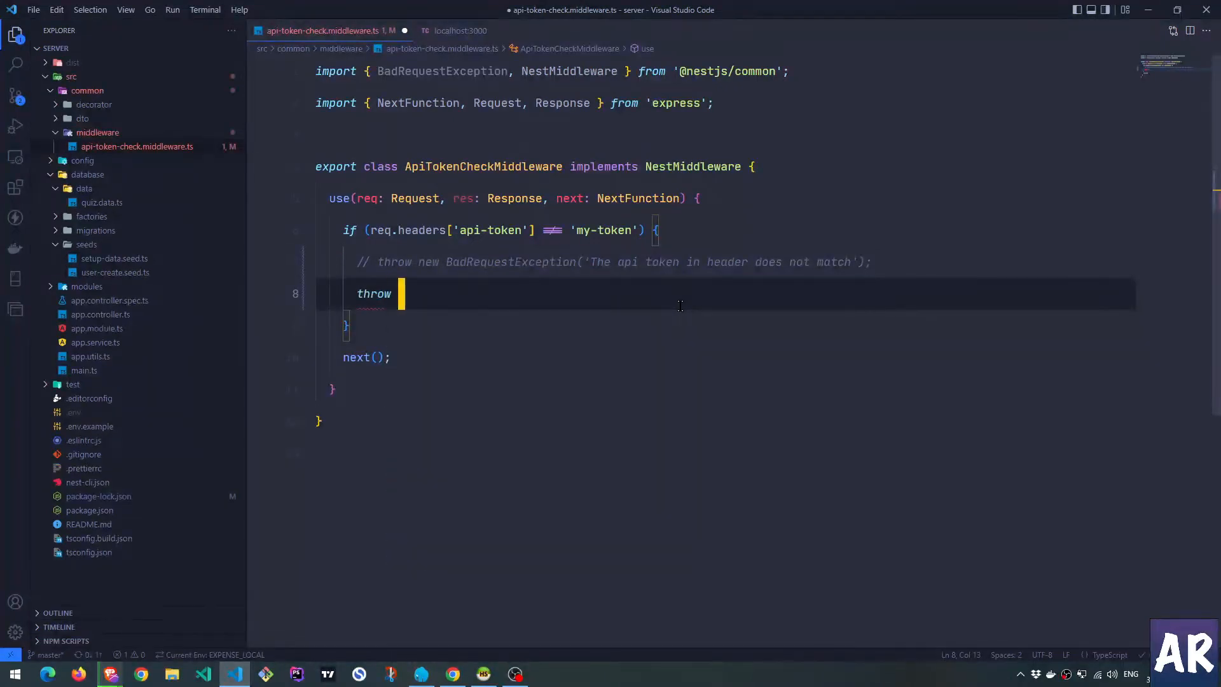
{"action": "type", "text": "new HTt"}
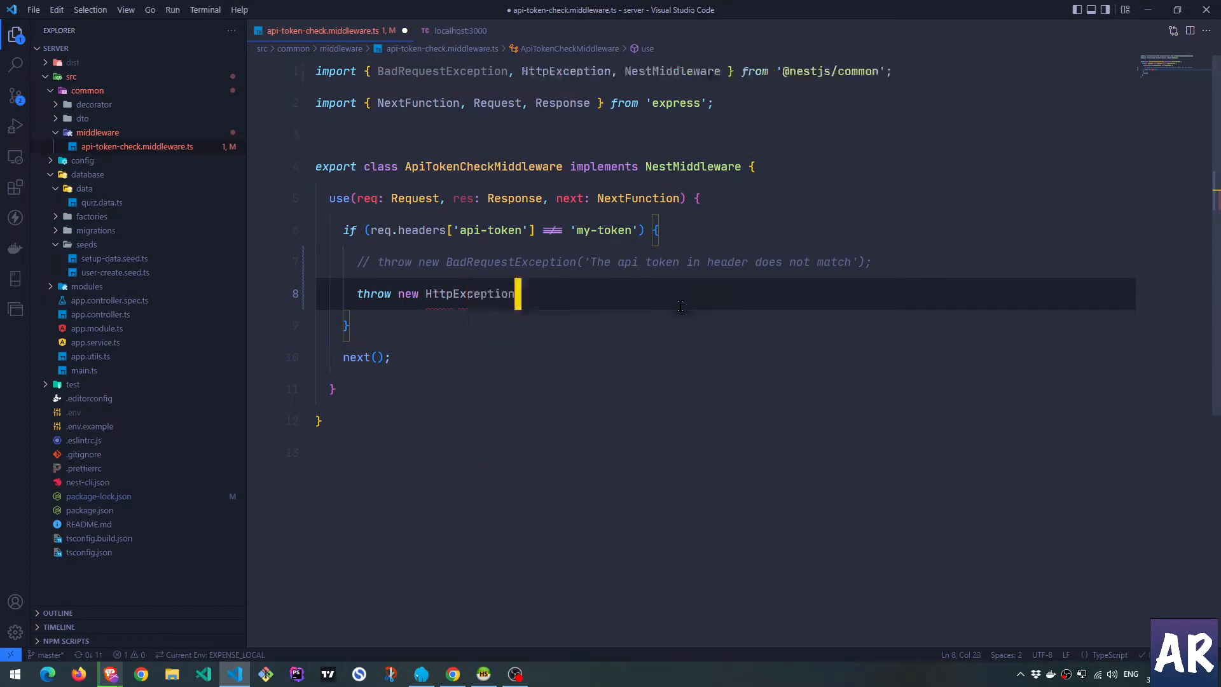
{"action": "type", "text": "()"}
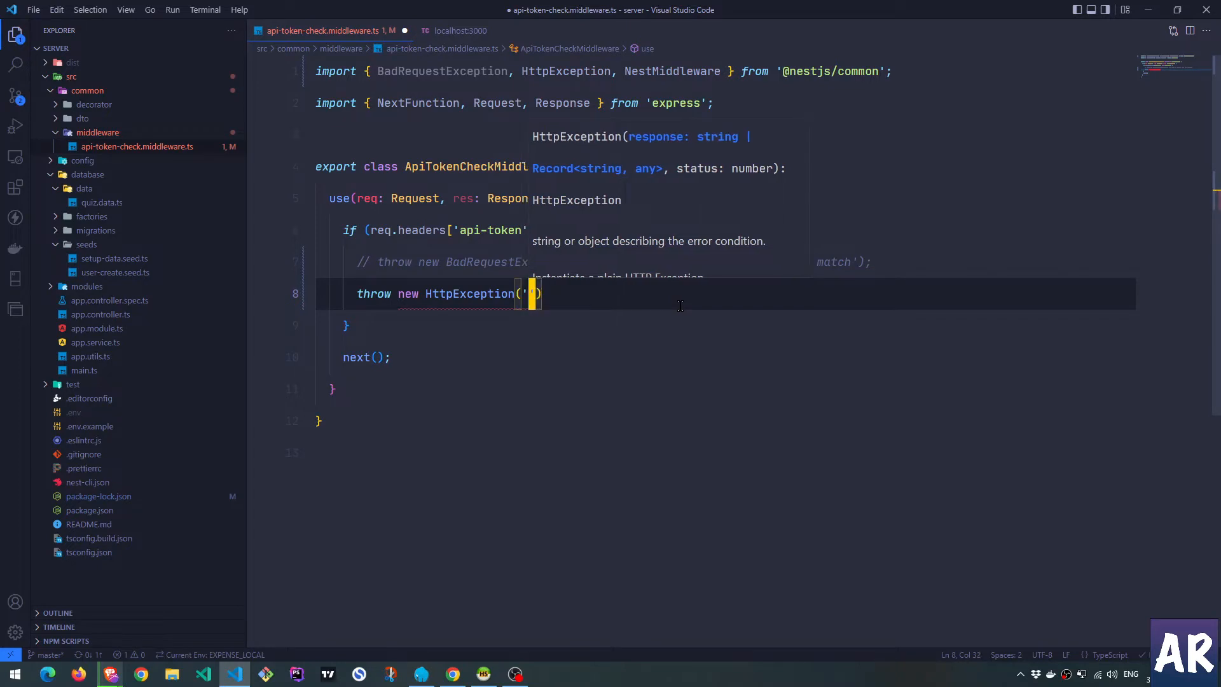
{"action": "type", "text": "My"}
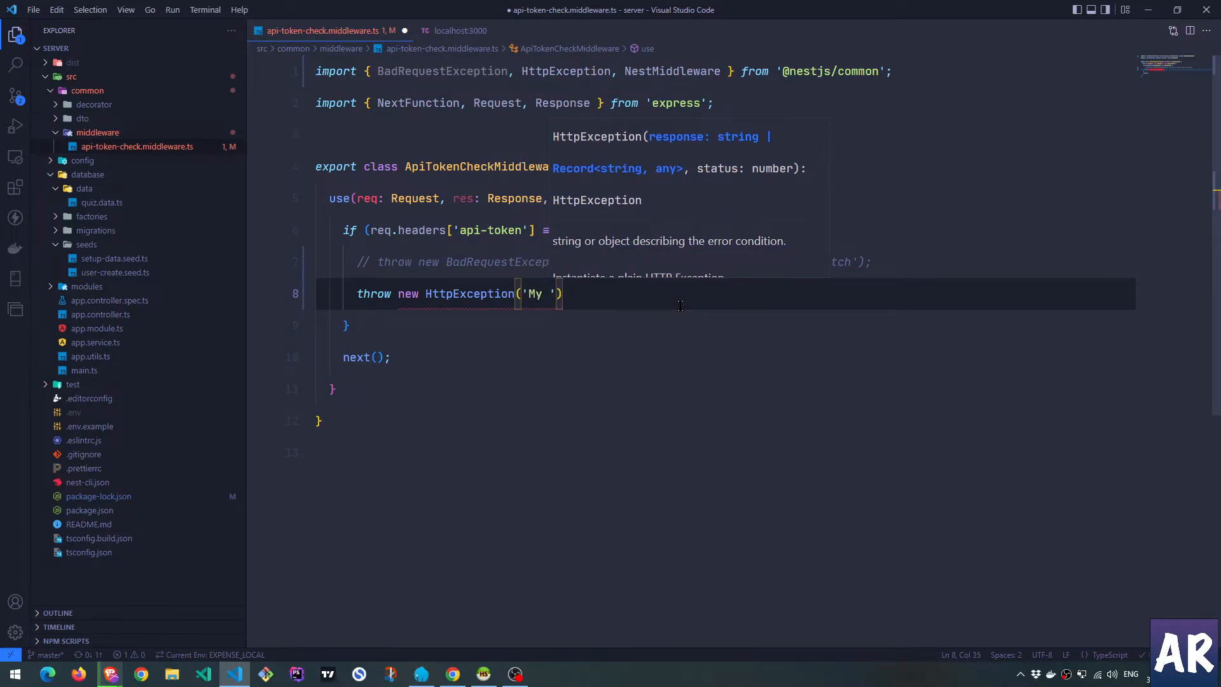
{"action": "type", "text": "response"}
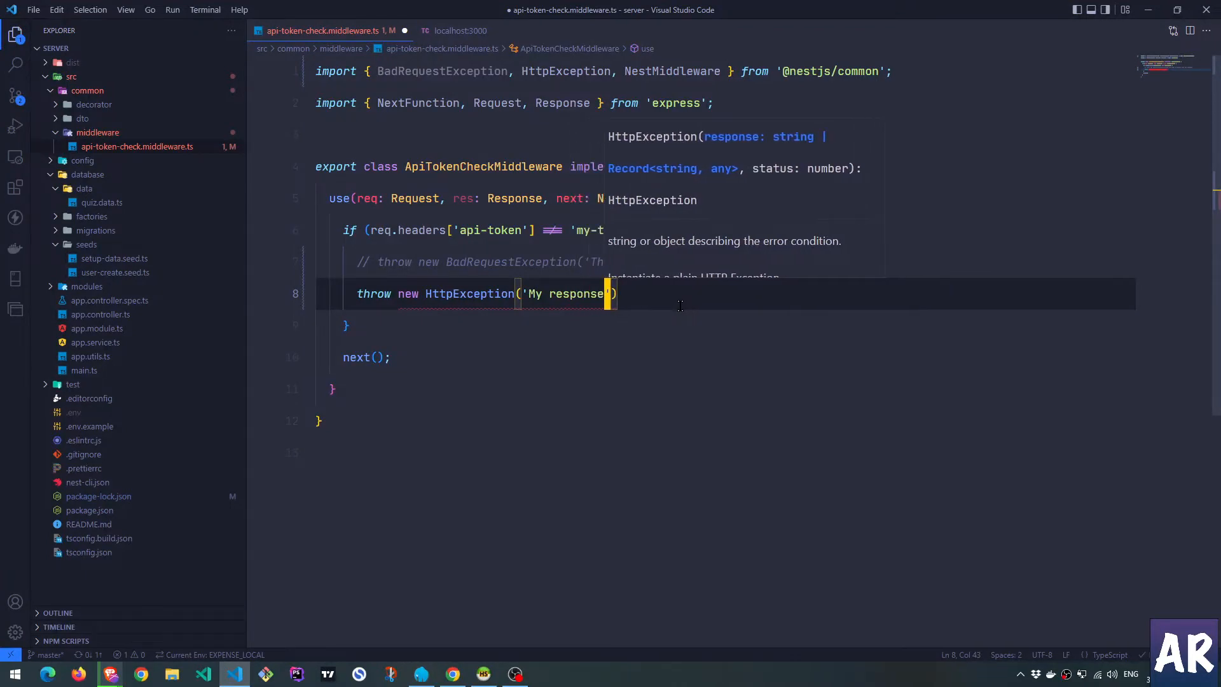
{"action": "type", "text": ","}
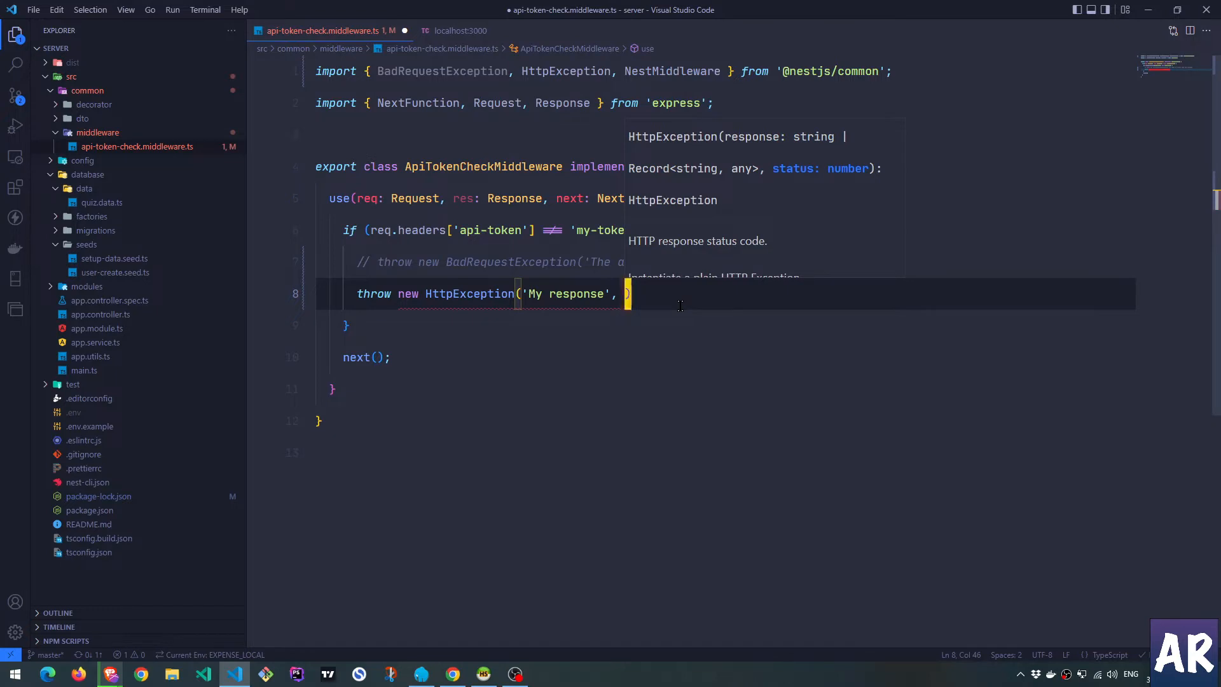
{"action": "type", "text": "HttpStatus"}
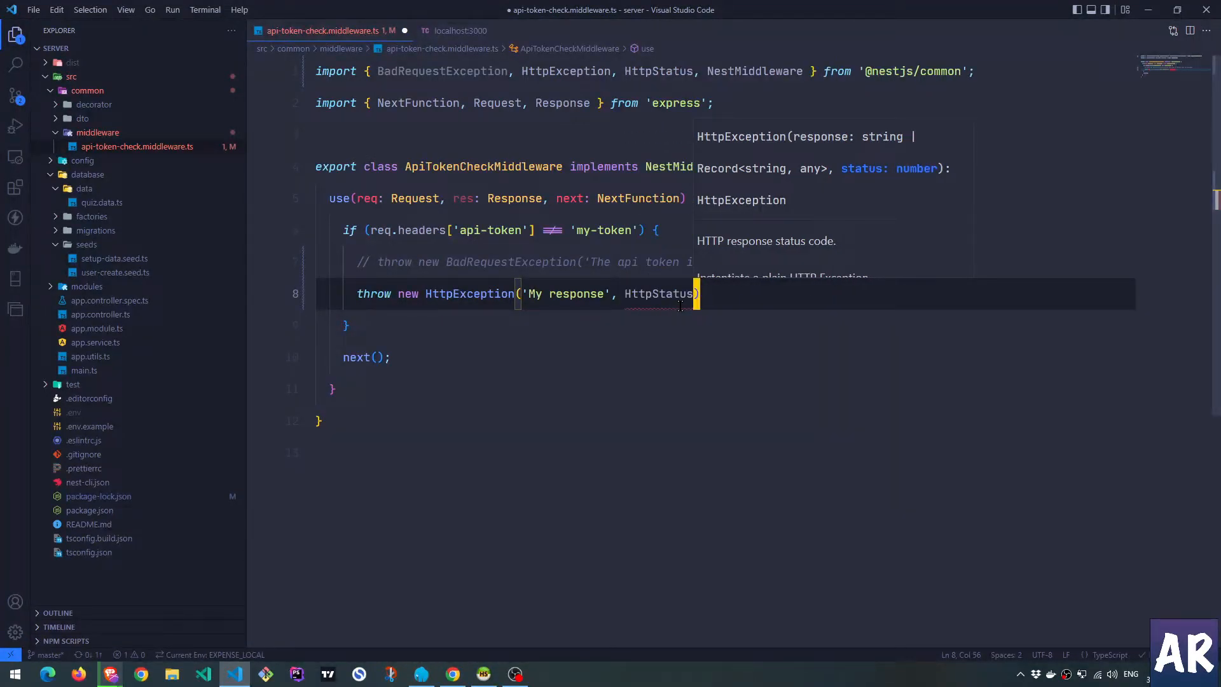
{"action": "type", "text": "."}
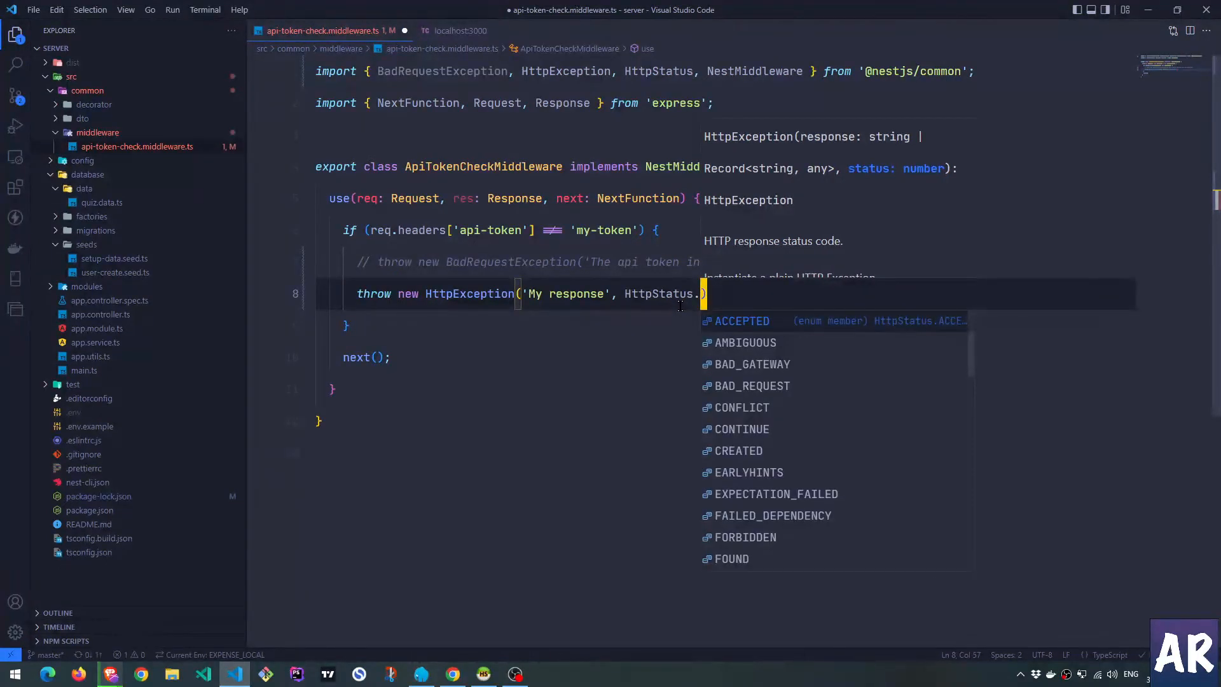
{"action": "key", "text": "down"}
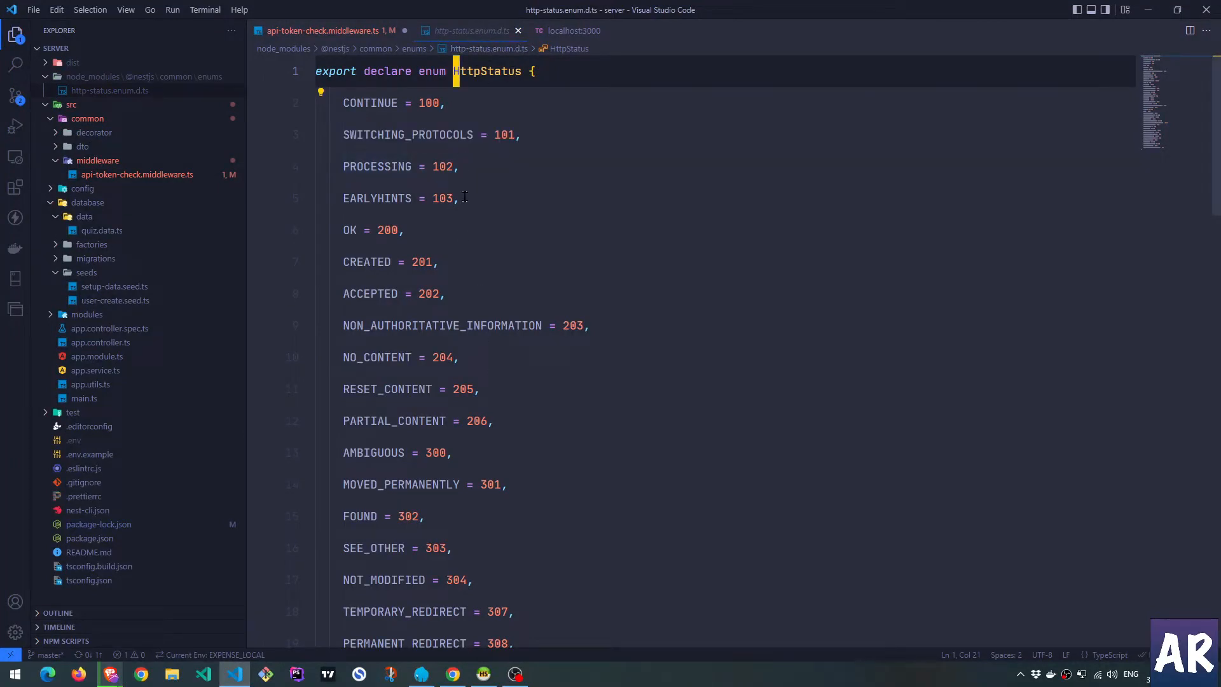
{"action": "mouse_move", "coordinate": [543, 491]}
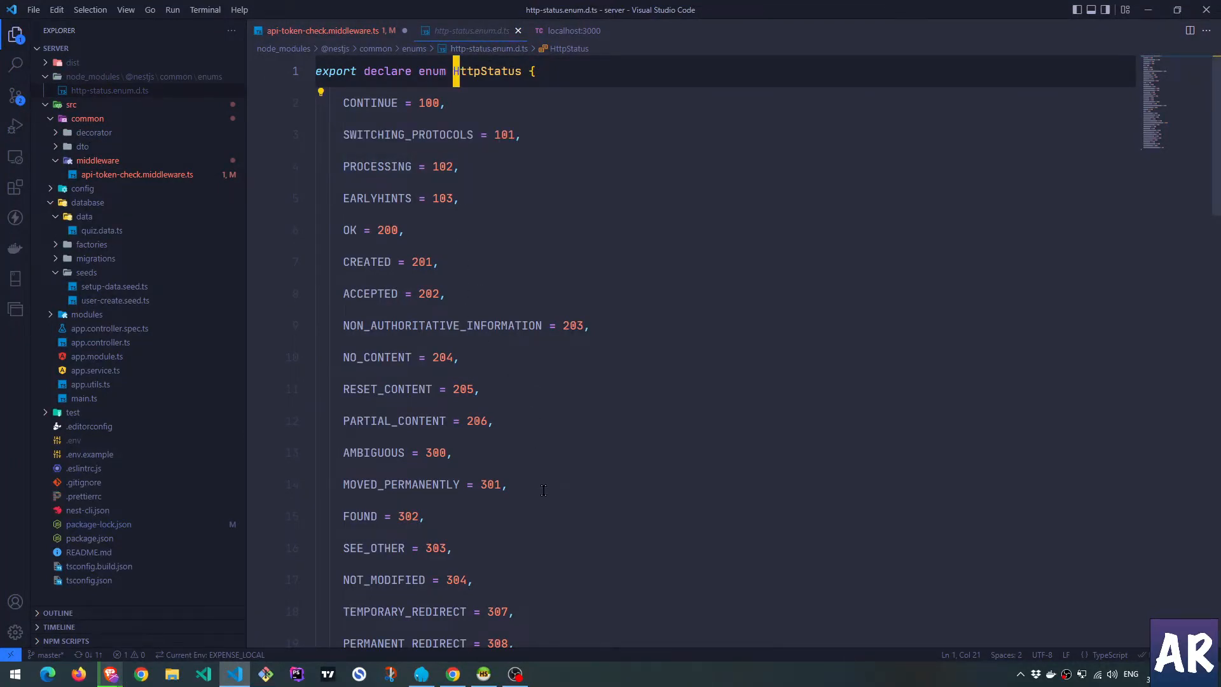
{"action": "scroll", "scroll_direction": "down", "scroll_amount": 3}
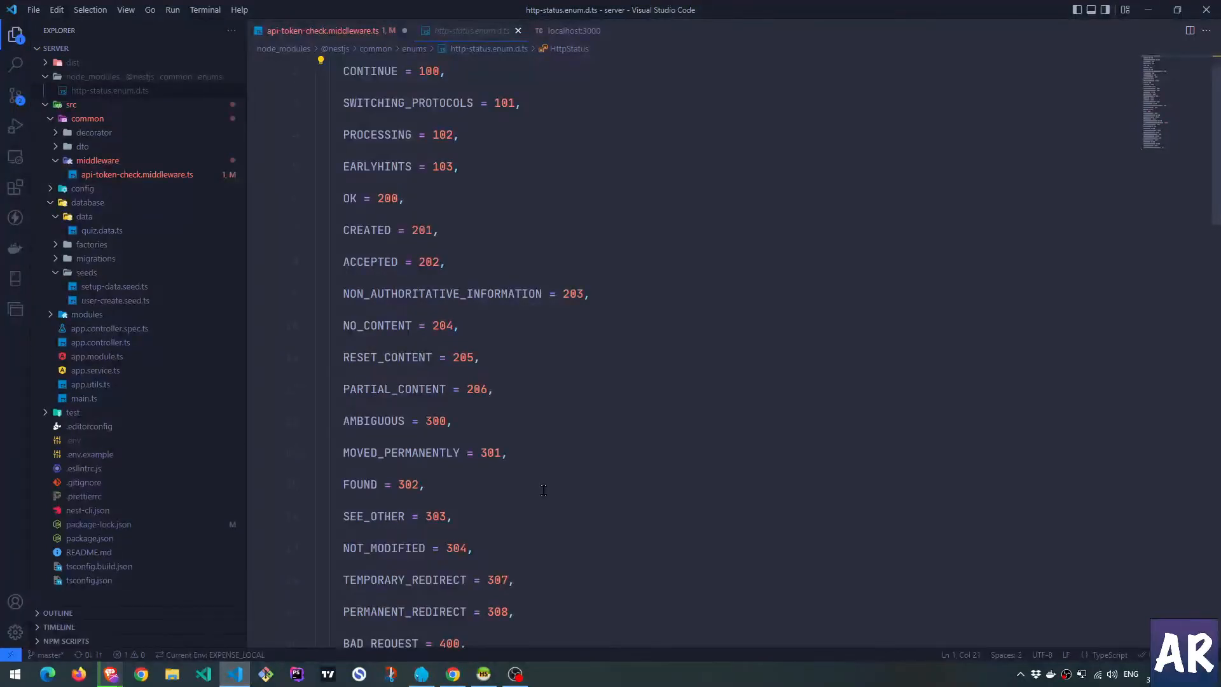
{"action": "scroll", "scroll_direction": "down", "scroll_amount": 3}
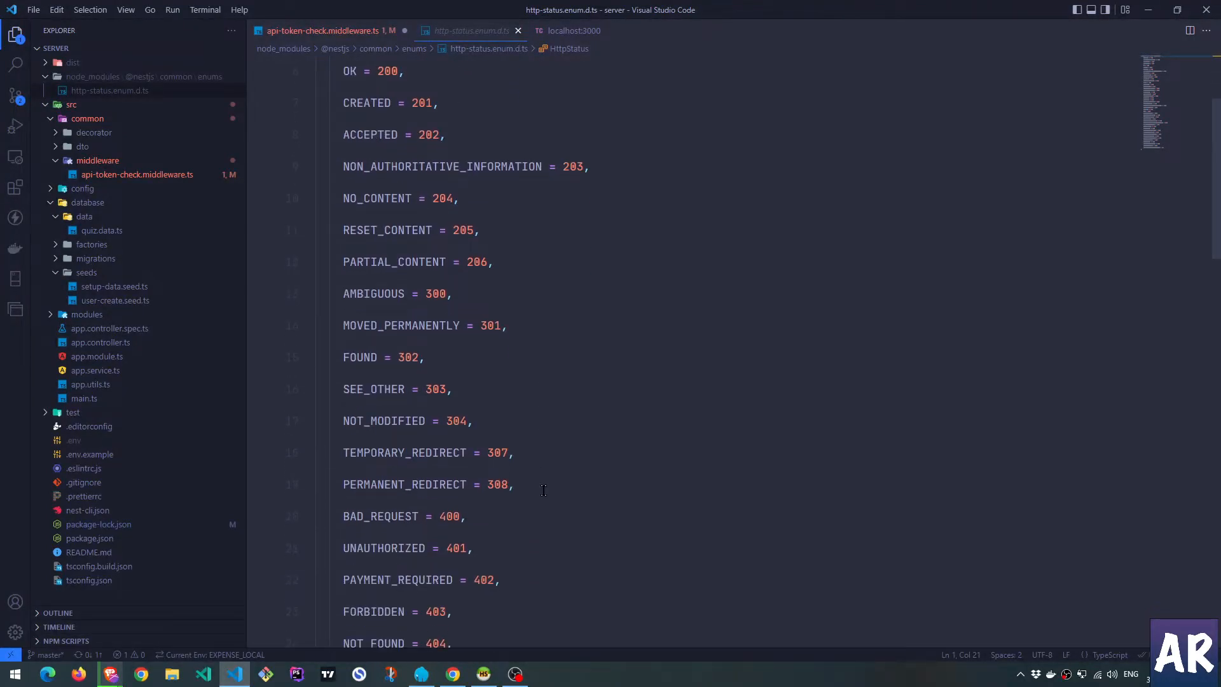
{"action": "double_click", "coordinate": [398, 580]}
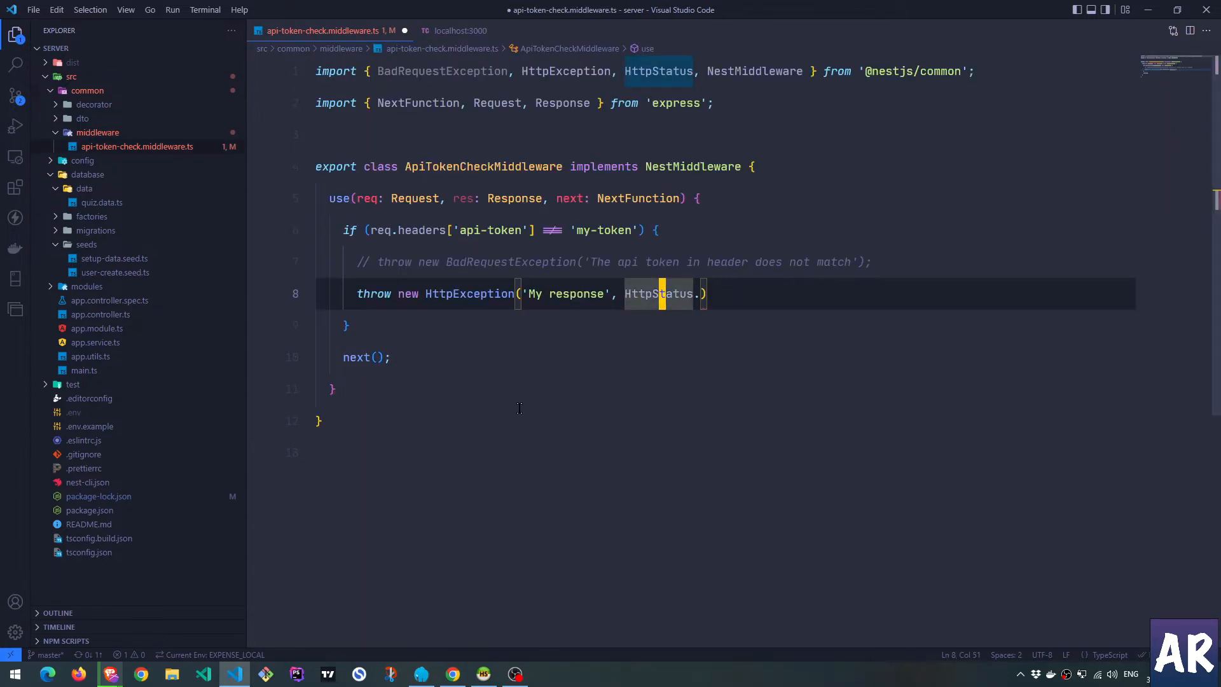
Complete the status as HttpStatus.PAYMENT_REQUIRED, save, and bring up the localhost:3000 request.
{"action": "type", "text": ".PAYMENT_REQUIRED"}
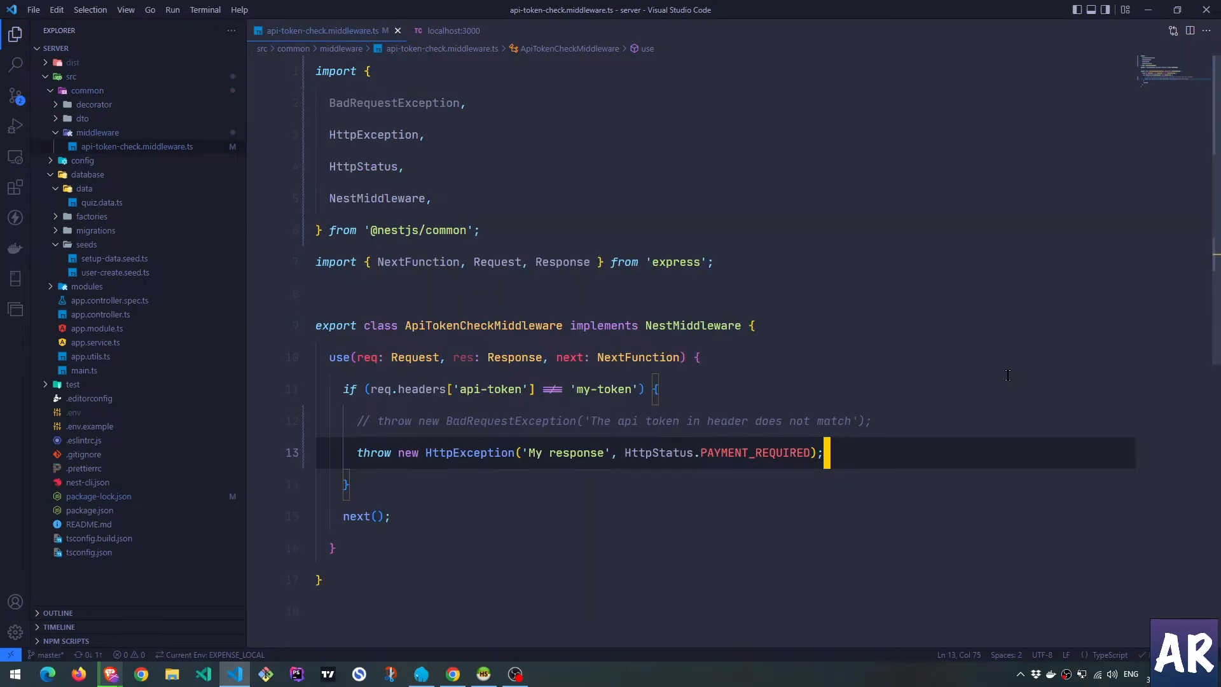
{"action": "mouse_move", "coordinate": [466, 497]}
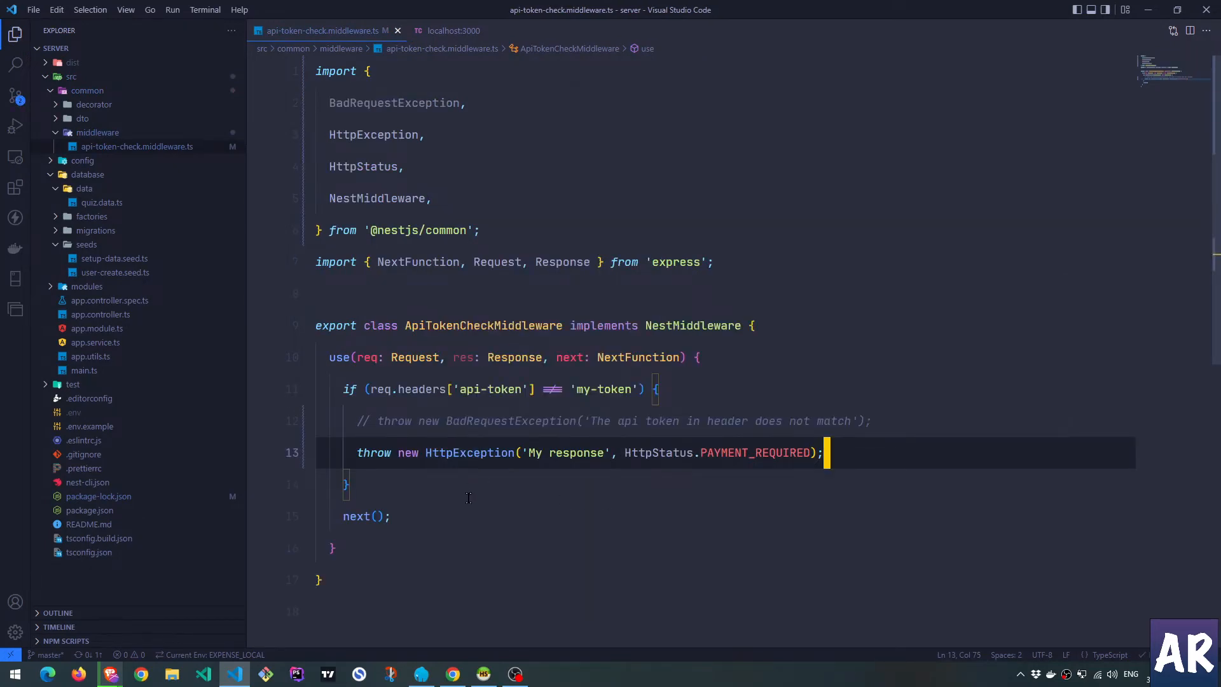
{"action": "left_click", "coordinate": [450, 30]}
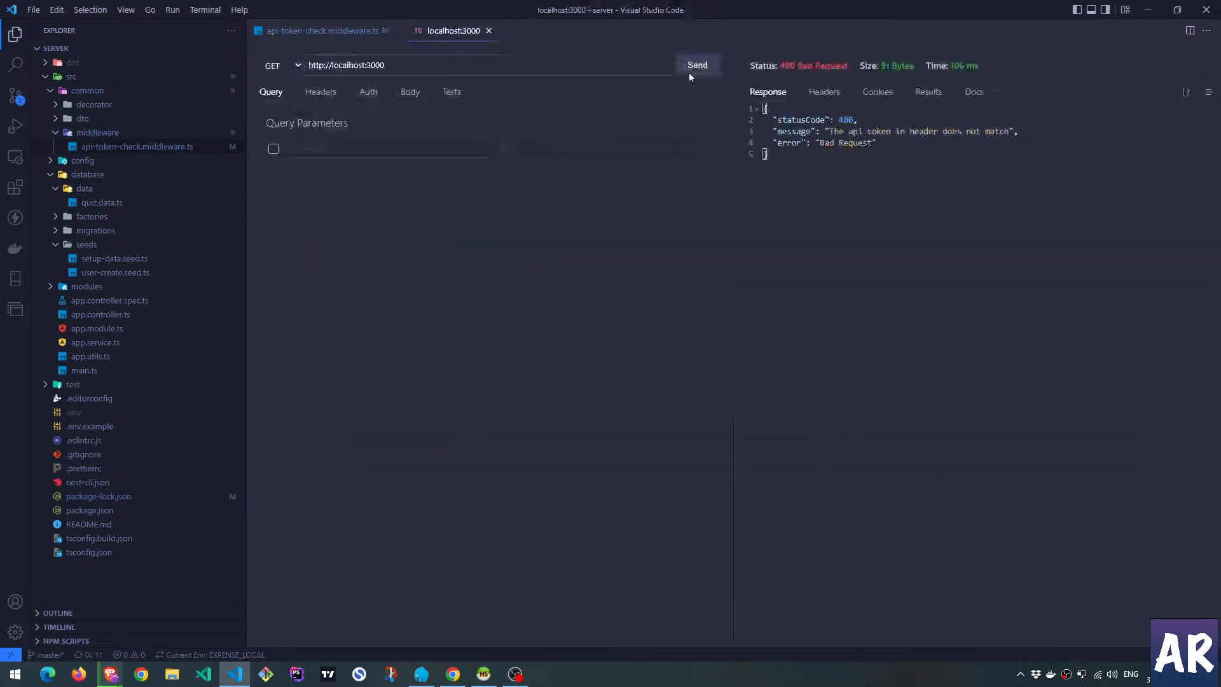
Resend the request to get 402 Payment Required with 'My response', then return to the middleware.
{"action": "left_click", "coordinate": [696, 65]}
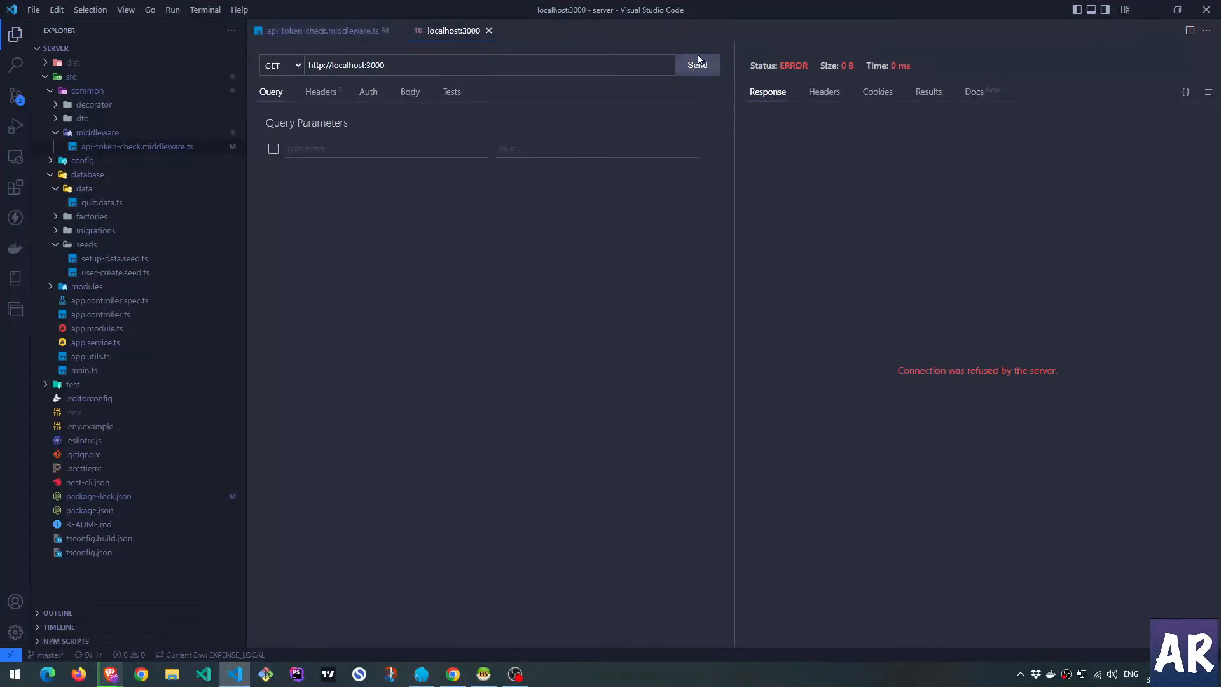
{"action": "left_click", "coordinate": [695, 65]}
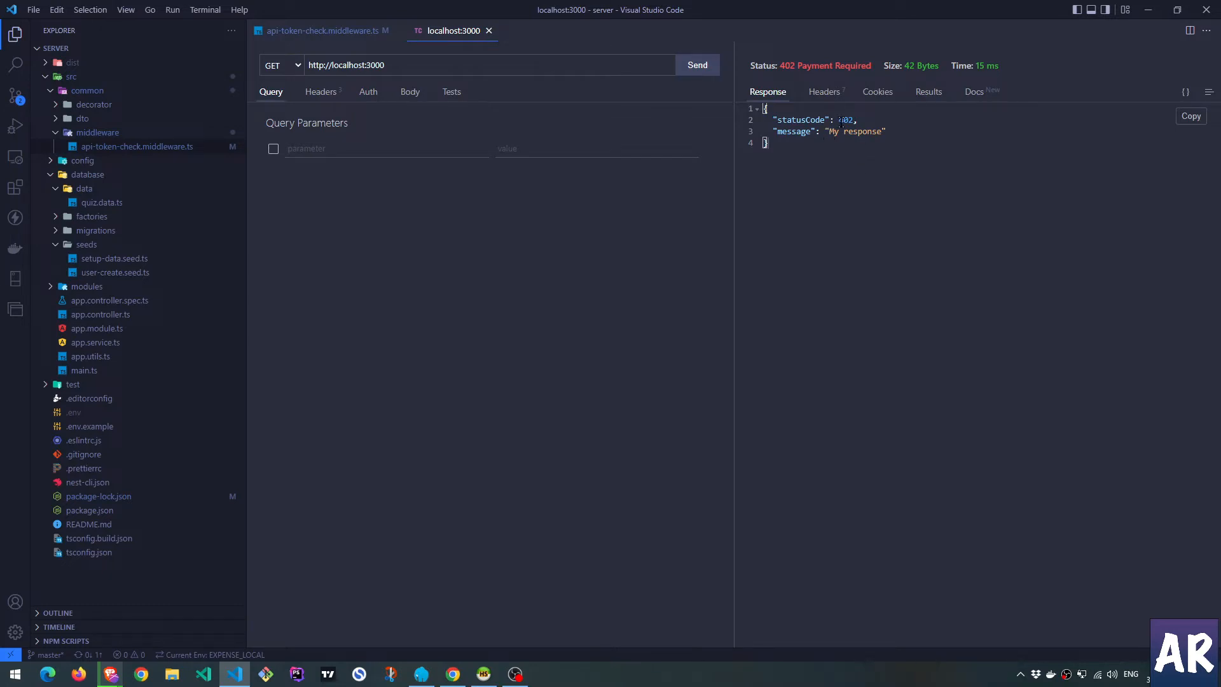
{"action": "left_click", "coordinate": [326, 30]}
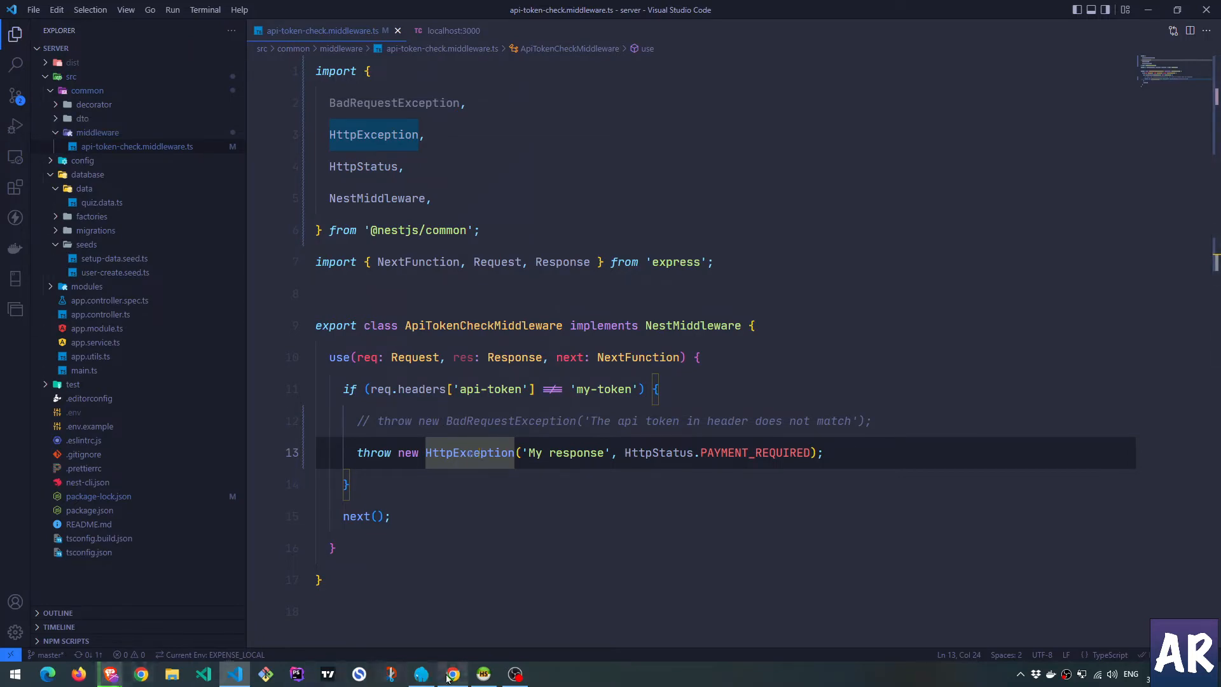
Switch to the NestJS exception filters documentation in Chrome.
{"action": "left_click", "coordinate": [451, 674]}
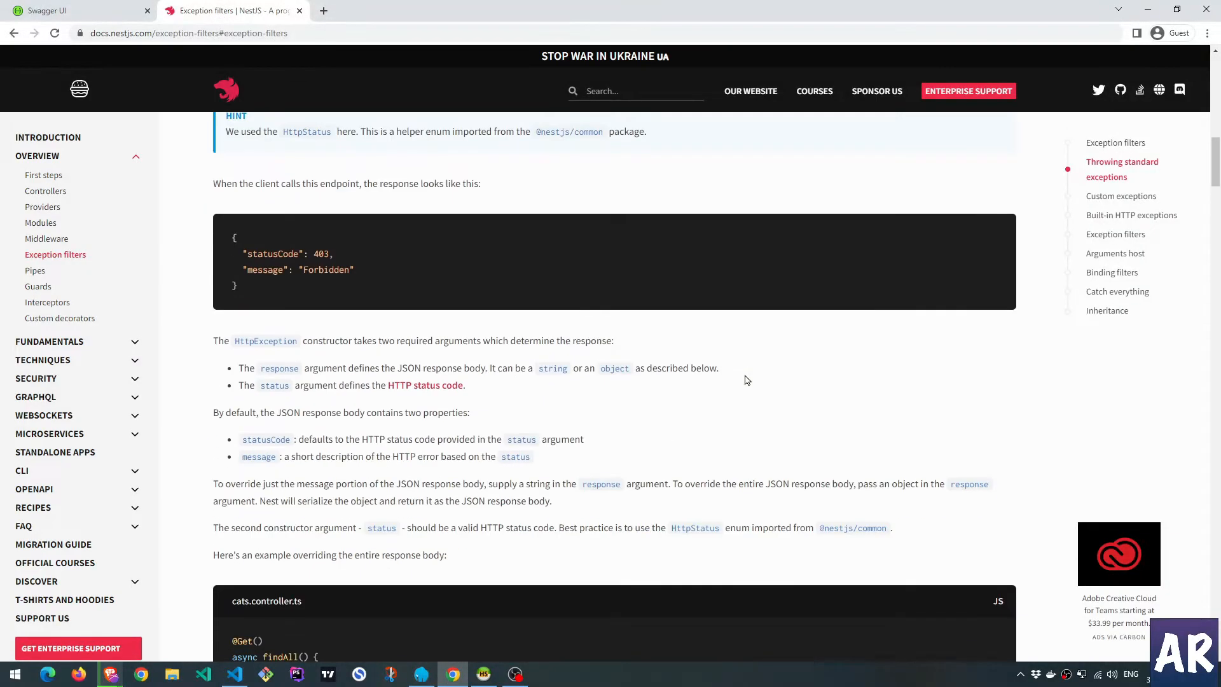
Review the Custom exceptions ForbiddenException example, then return to the middleware in VS Code.
{"action": "scroll", "scroll_direction": "down", "scroll_amount": 3}
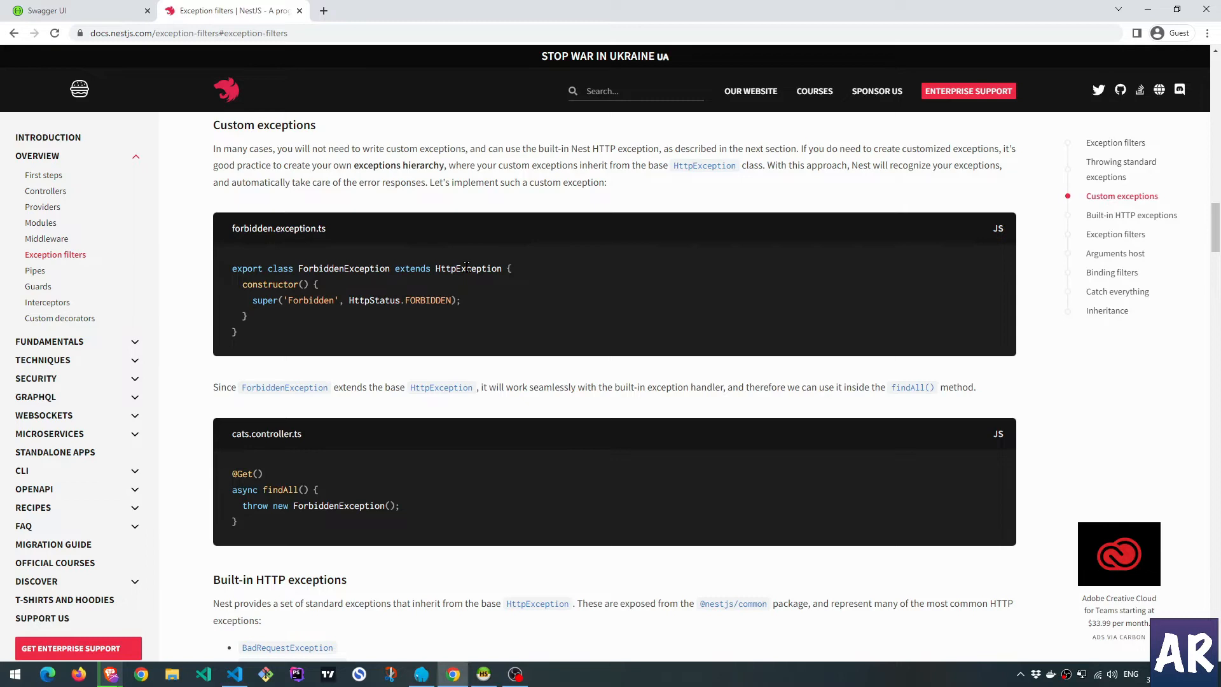
{"action": "mouse_move", "coordinate": [273, 297]}
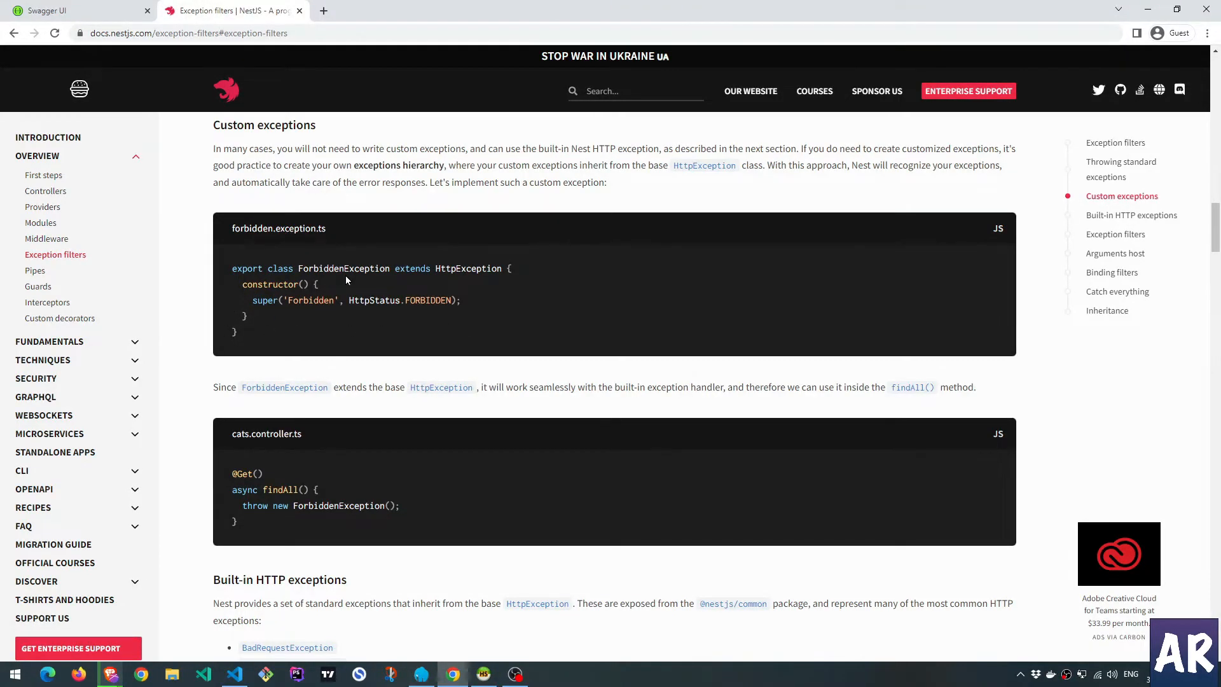
{"action": "mouse_move", "coordinate": [224, 511]}
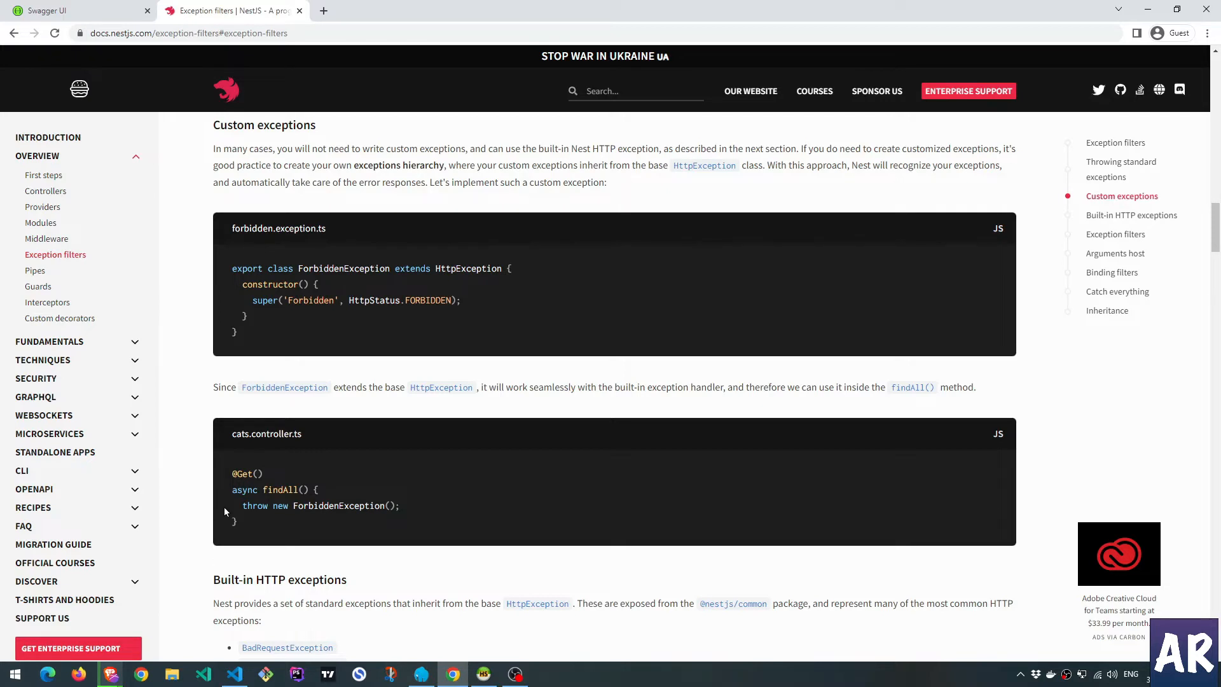
{"action": "left_click_drag", "start_coordinate": [297, 505], "coordinate": [399, 505]}
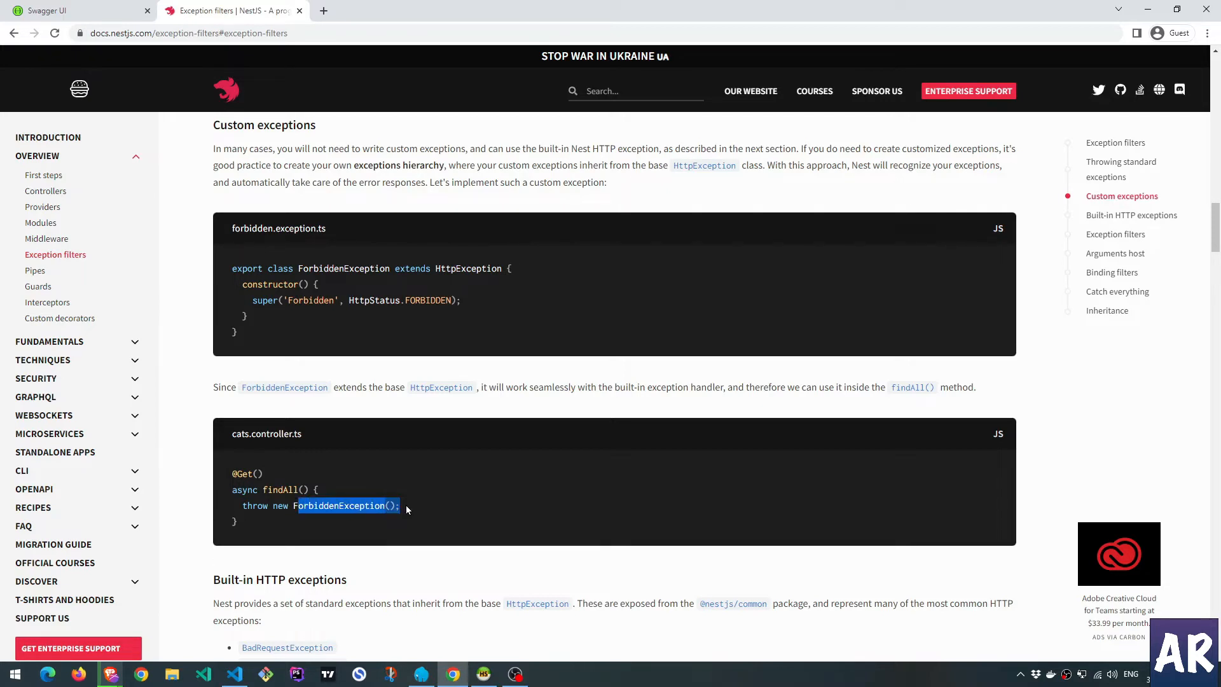
{"action": "left_click", "coordinate": [233, 674]}
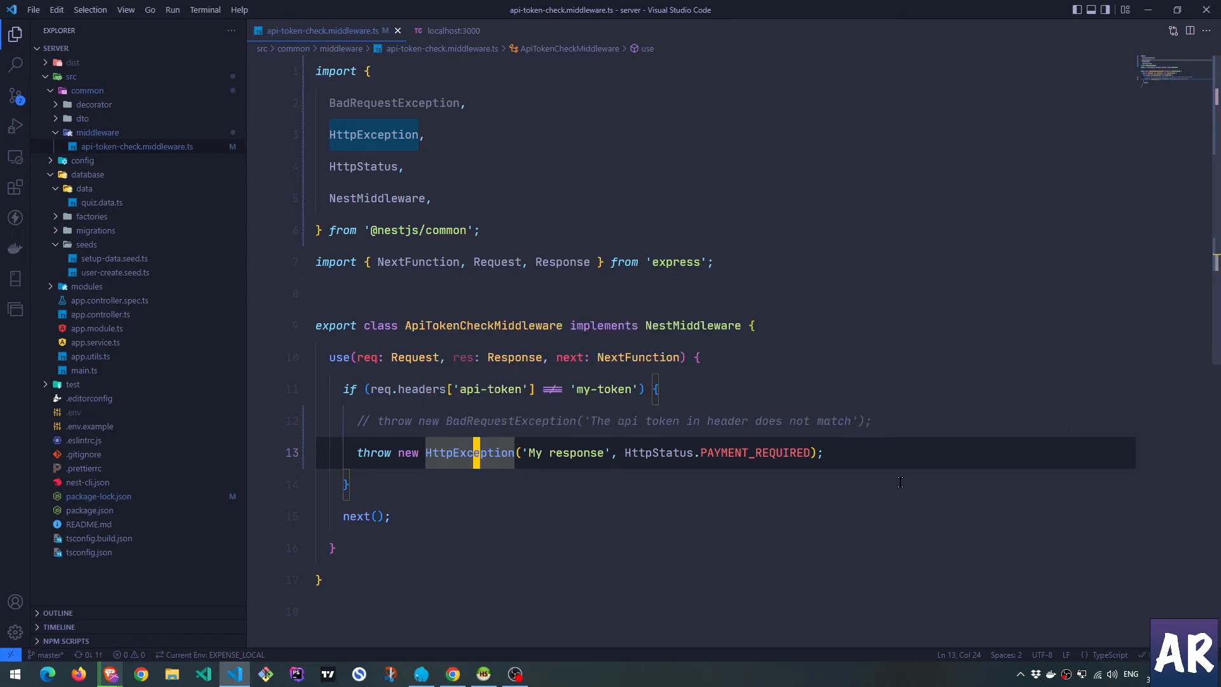
Comment out the HttpException throw and create exceptions/api-token-payement.exception.ts under src/common.
{"action": "key", "text": "ctrl+/"}
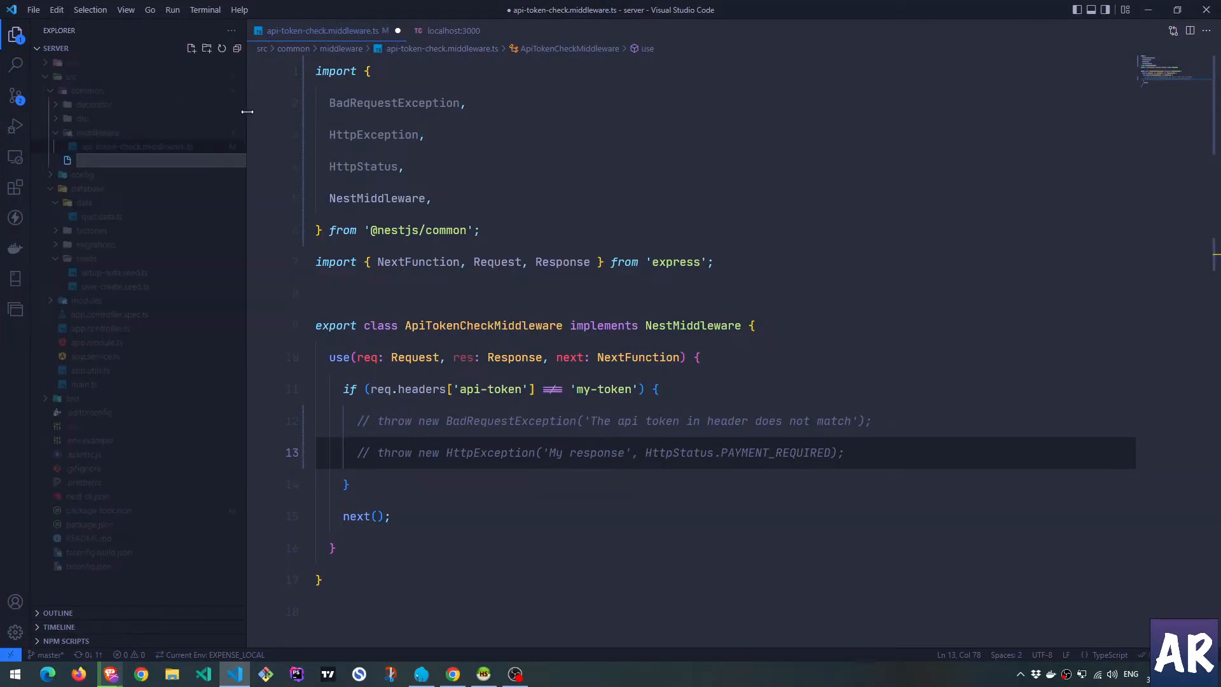
{"action": "type", "text": "exceptions/"}
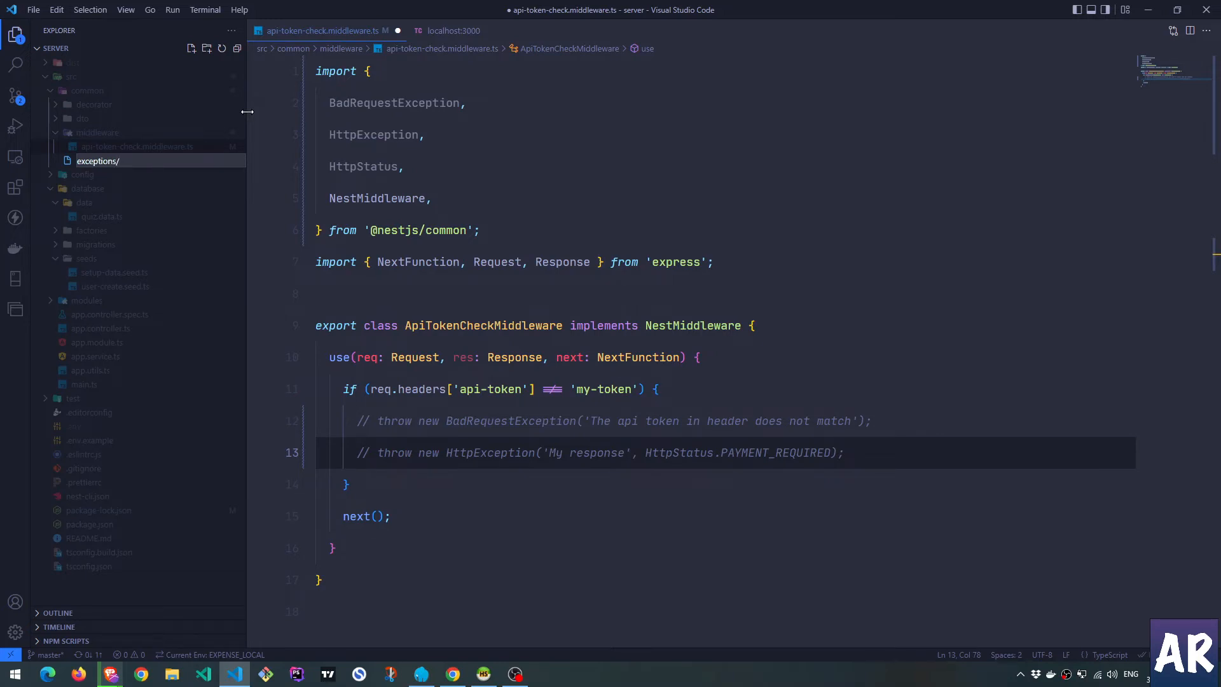
{"action": "type", "text": "api-token-except"}
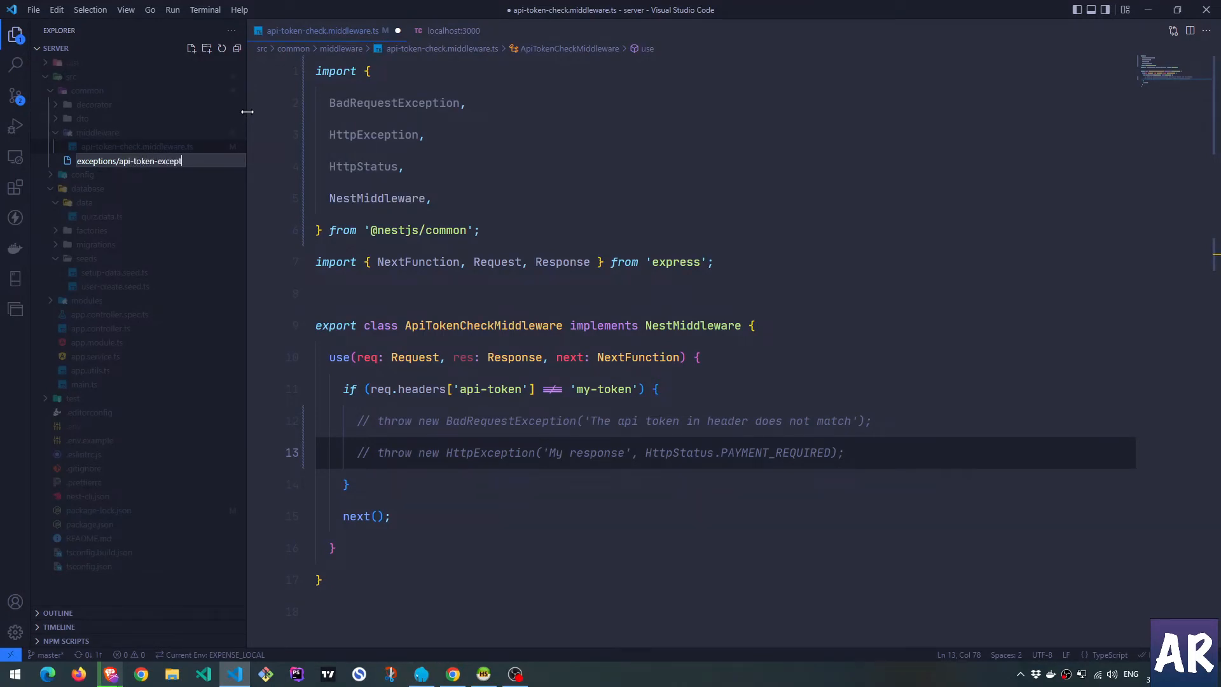
{"action": "type", "text": ".exception.ts"}
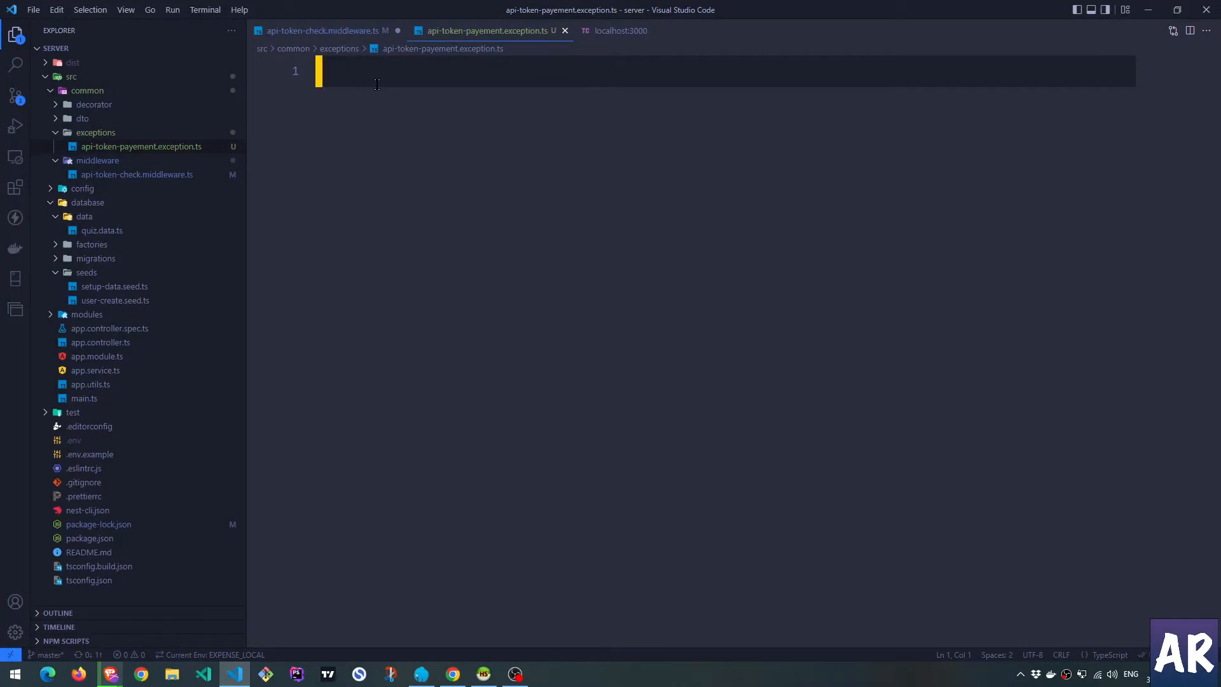
Declare export class ApiTokenPayment extends HttpException.
{"action": "type", "text": "ex"}
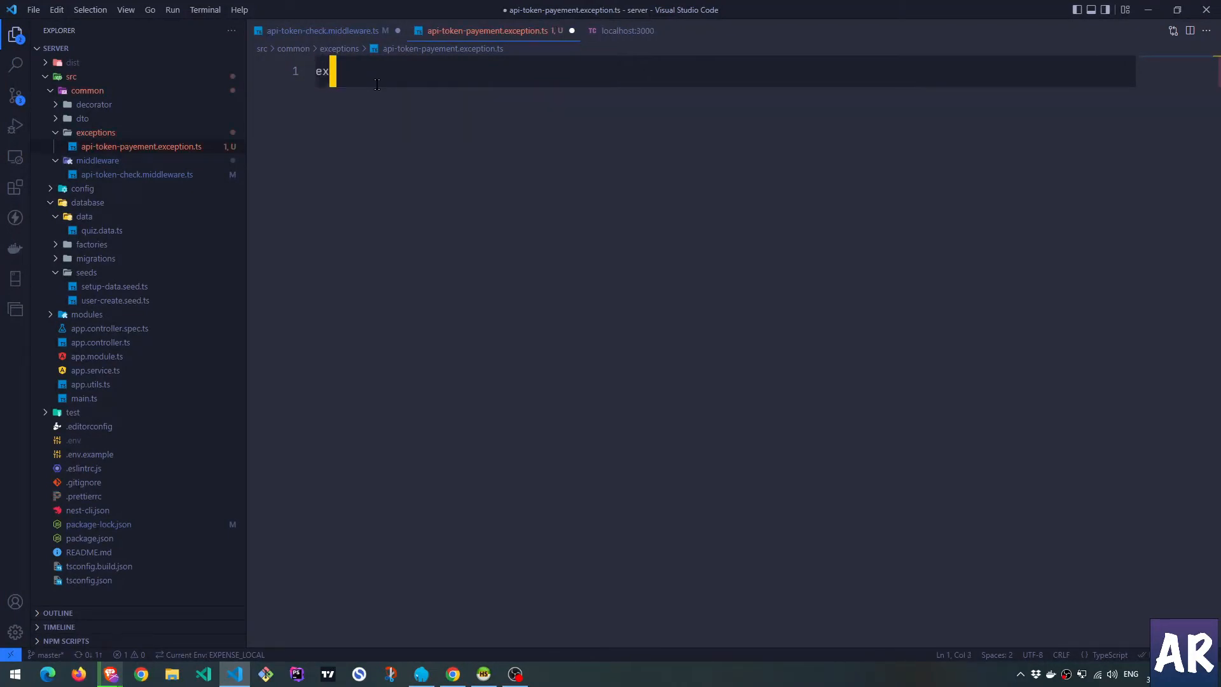
{"action": "type", "text": "port class"}
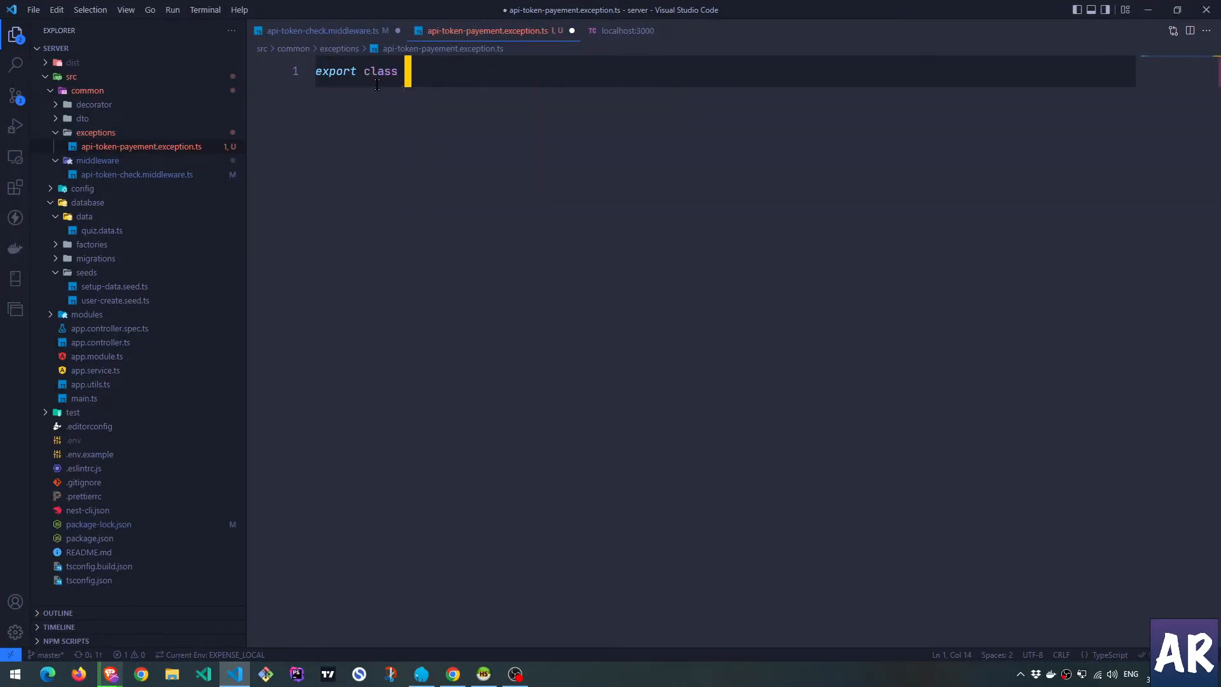
{"action": "type", "text": "Ap"}
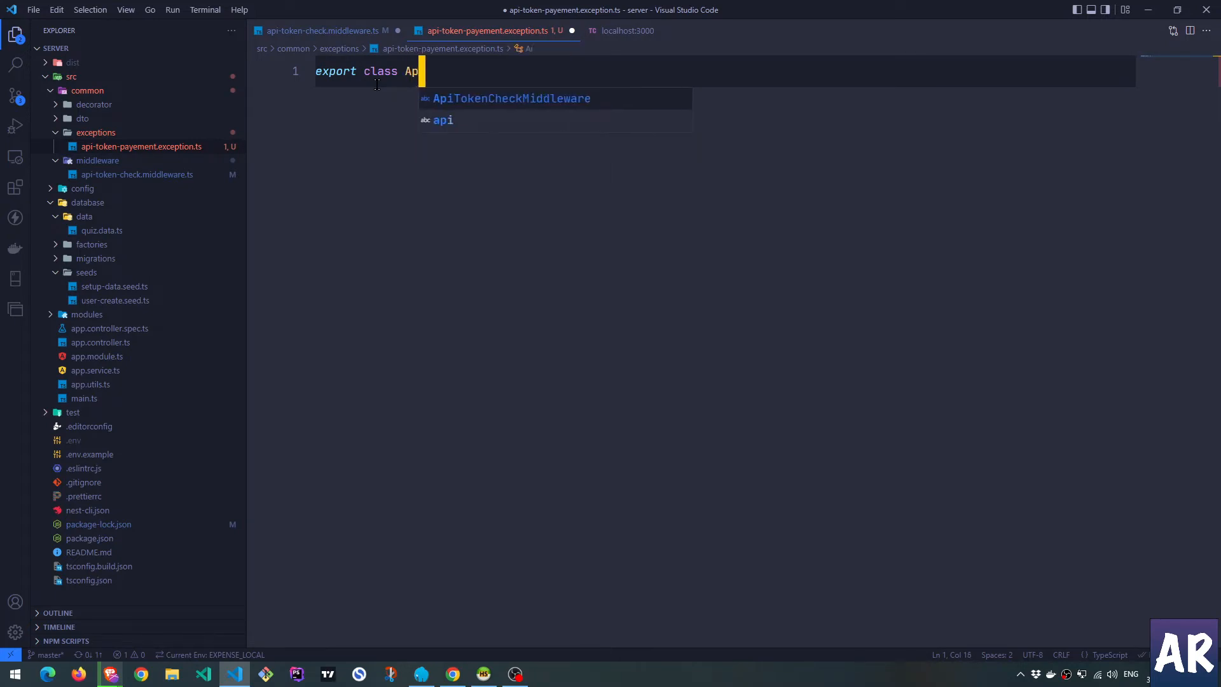
{"action": "type", "text": "iToken"}
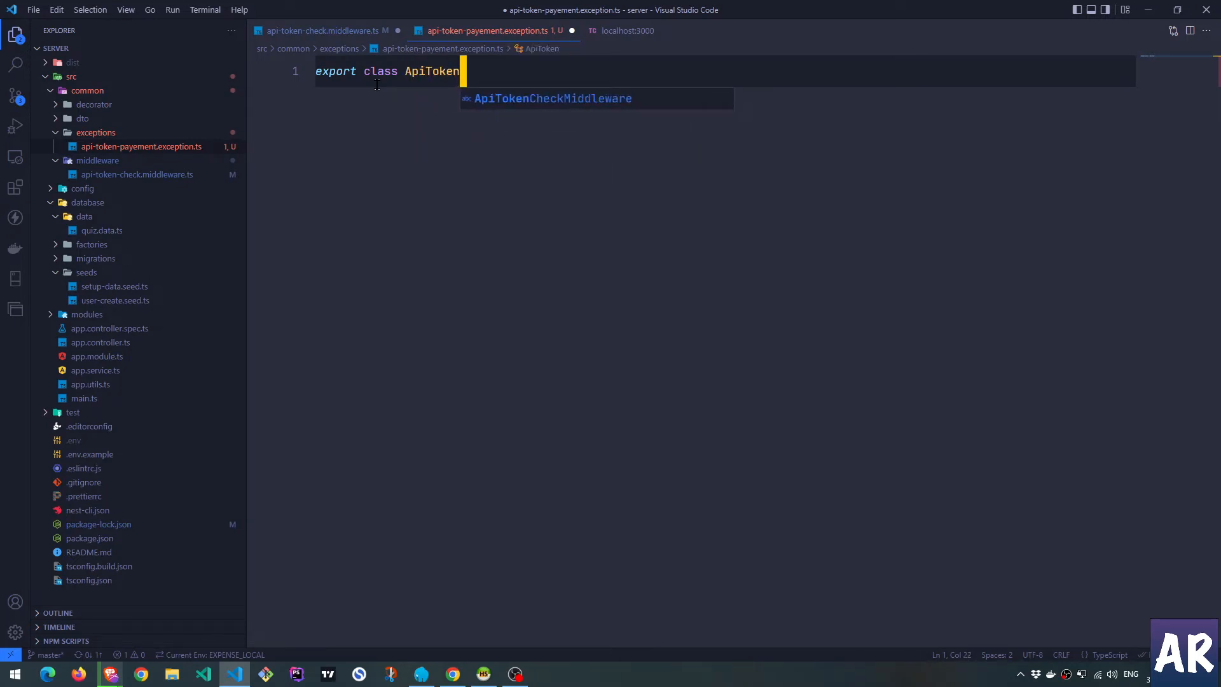
{"action": "type", "text": "Payment e"}
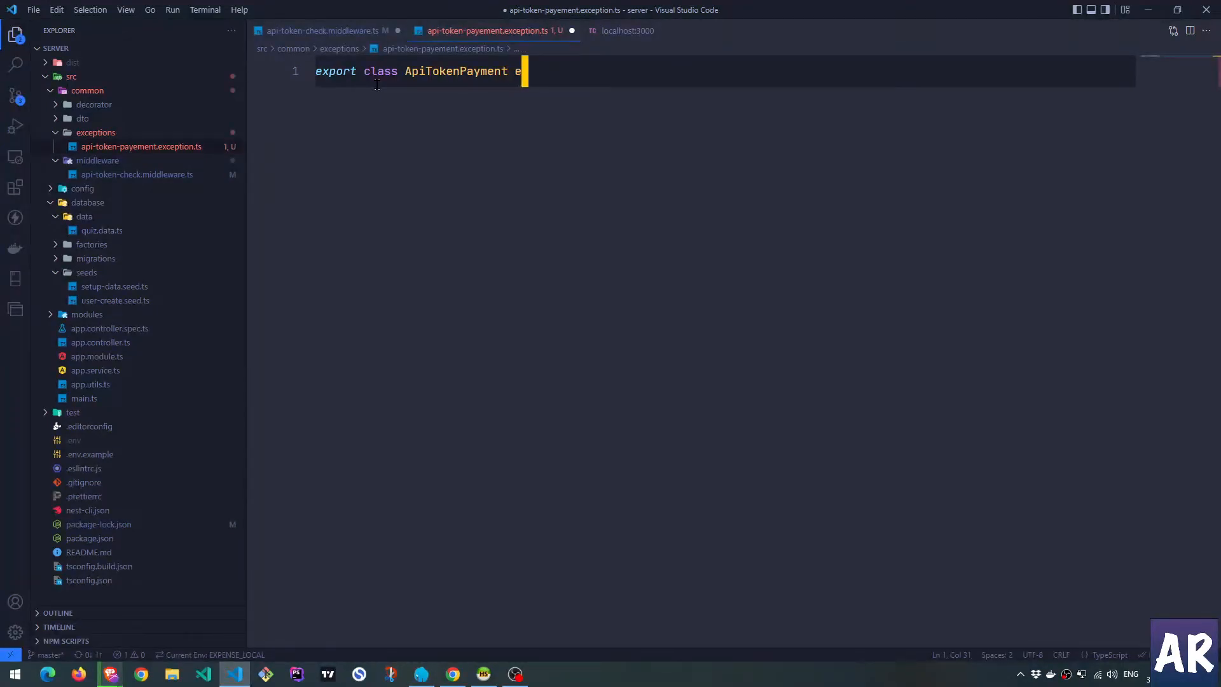
{"action": "type", "text": "xtends Except"}
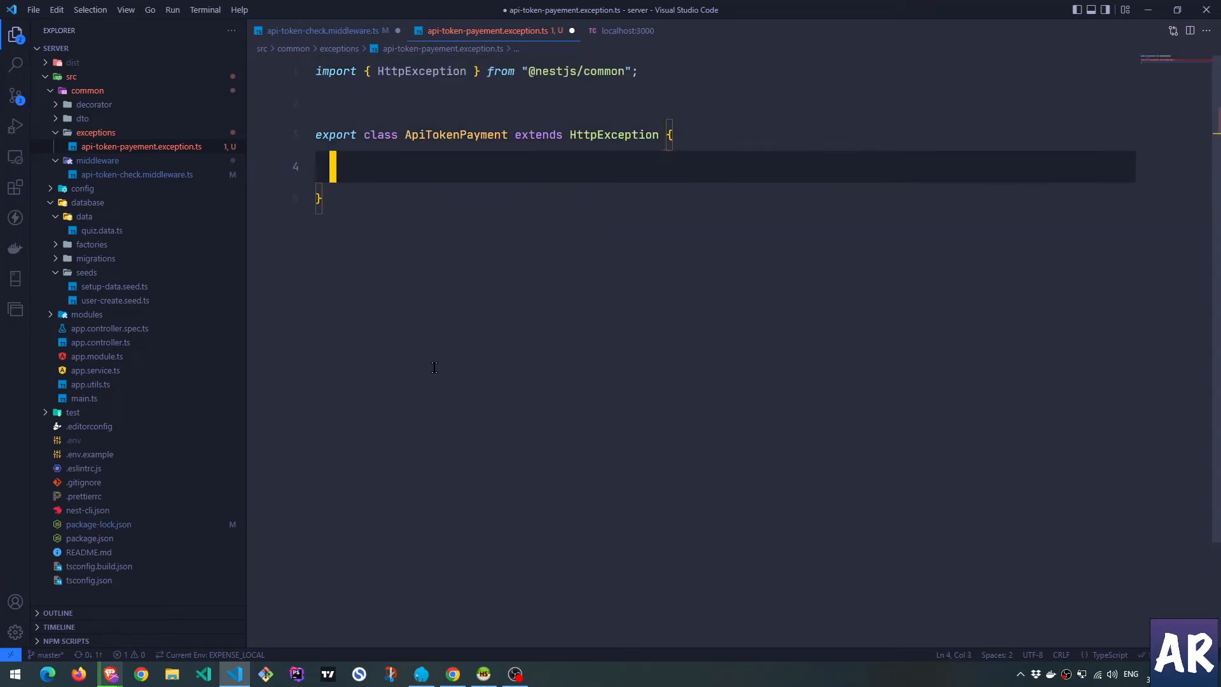
Add a constructor calling super('Token suggest payment is required', HttpStatus.PAYMENT_REQUIRED) and save.
{"action": "type", "text": "constructor()"}
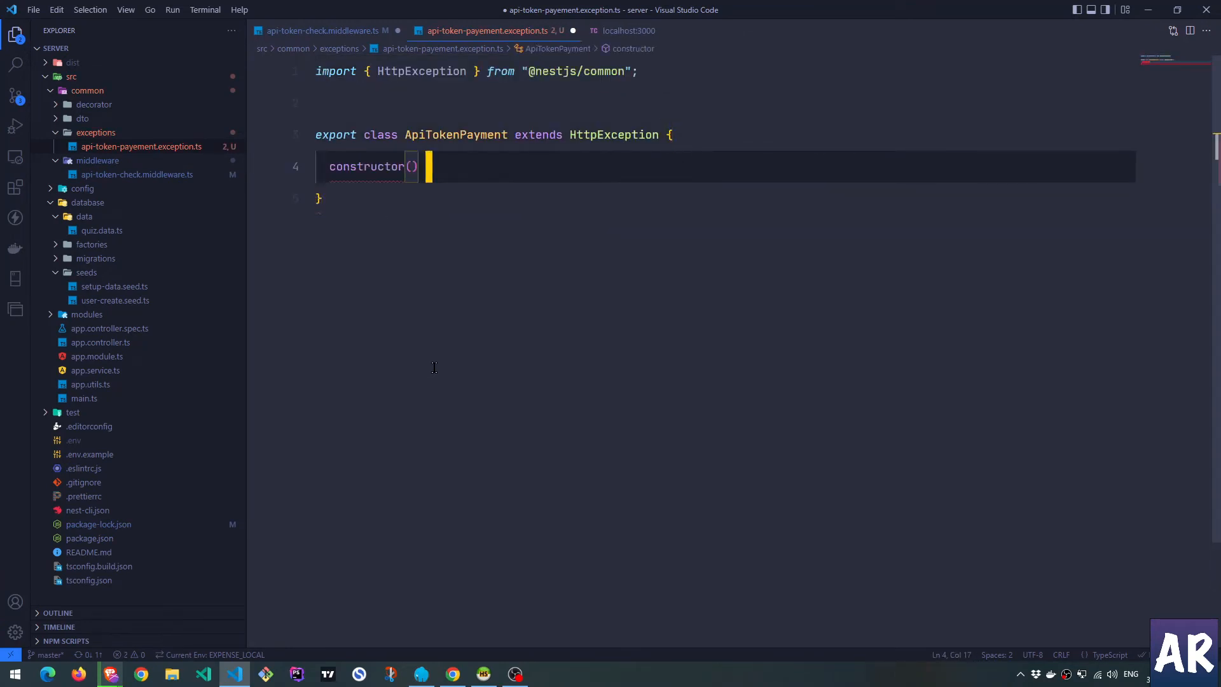
{"action": "type", "text": "super("}
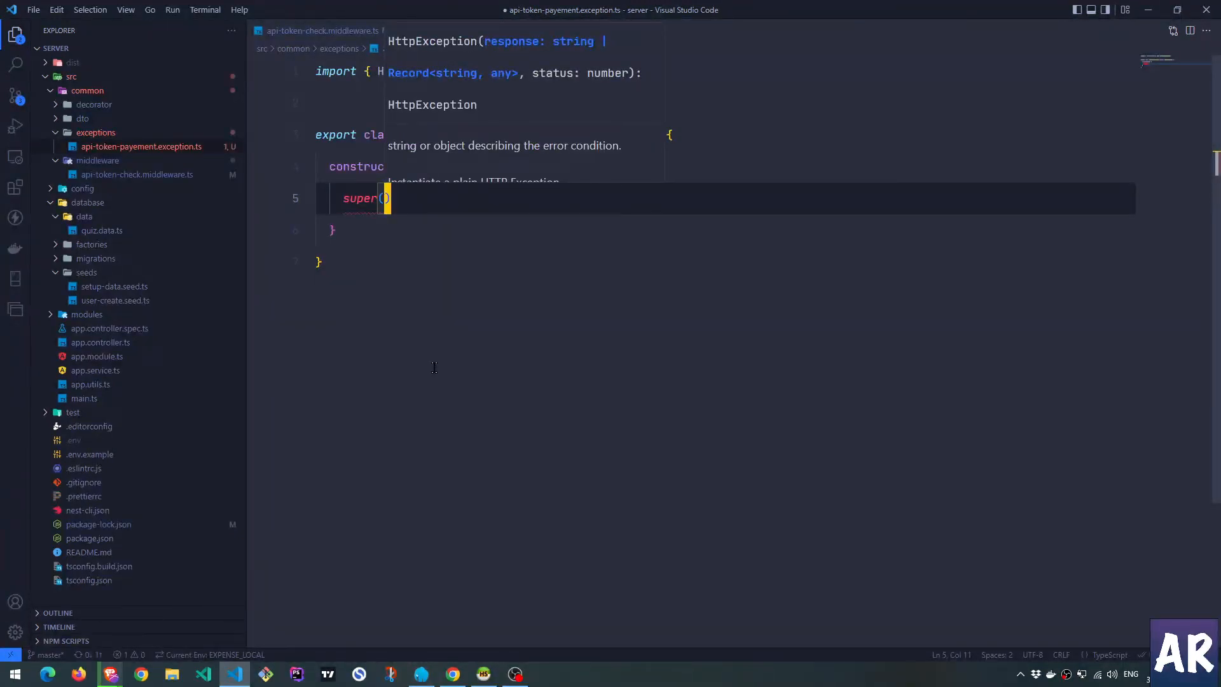
{"action": "type", "text": "Token suggest payment is '"}
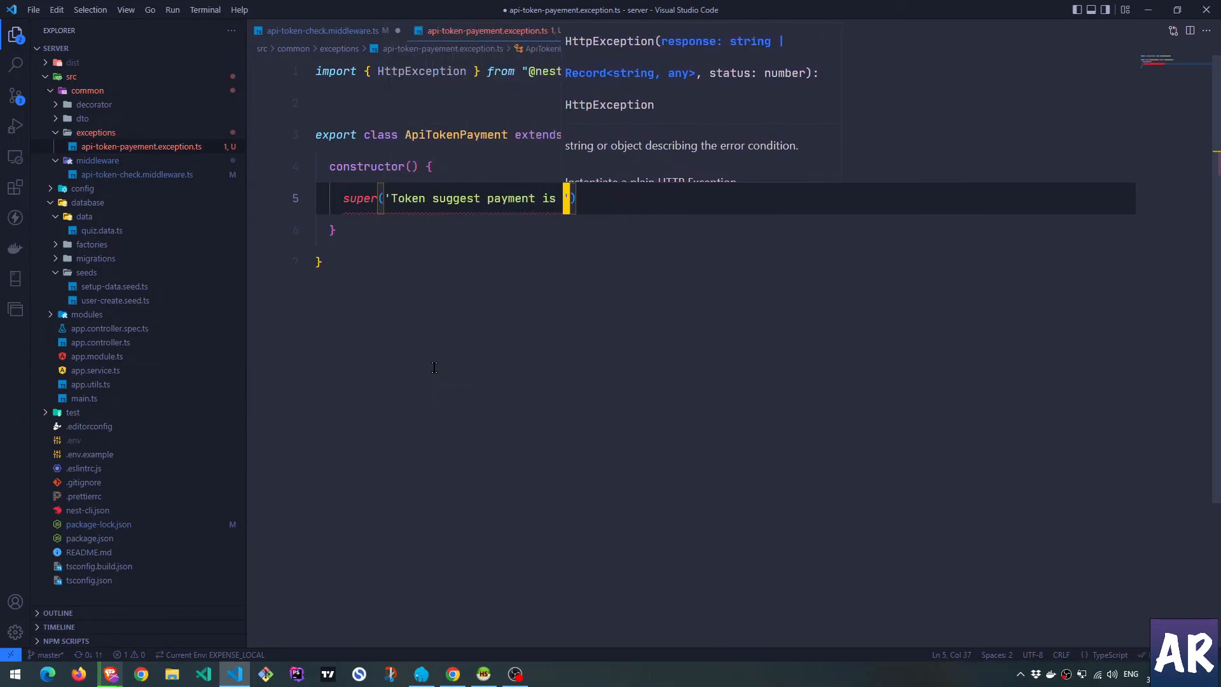
{"action": "type", "text": "required"}
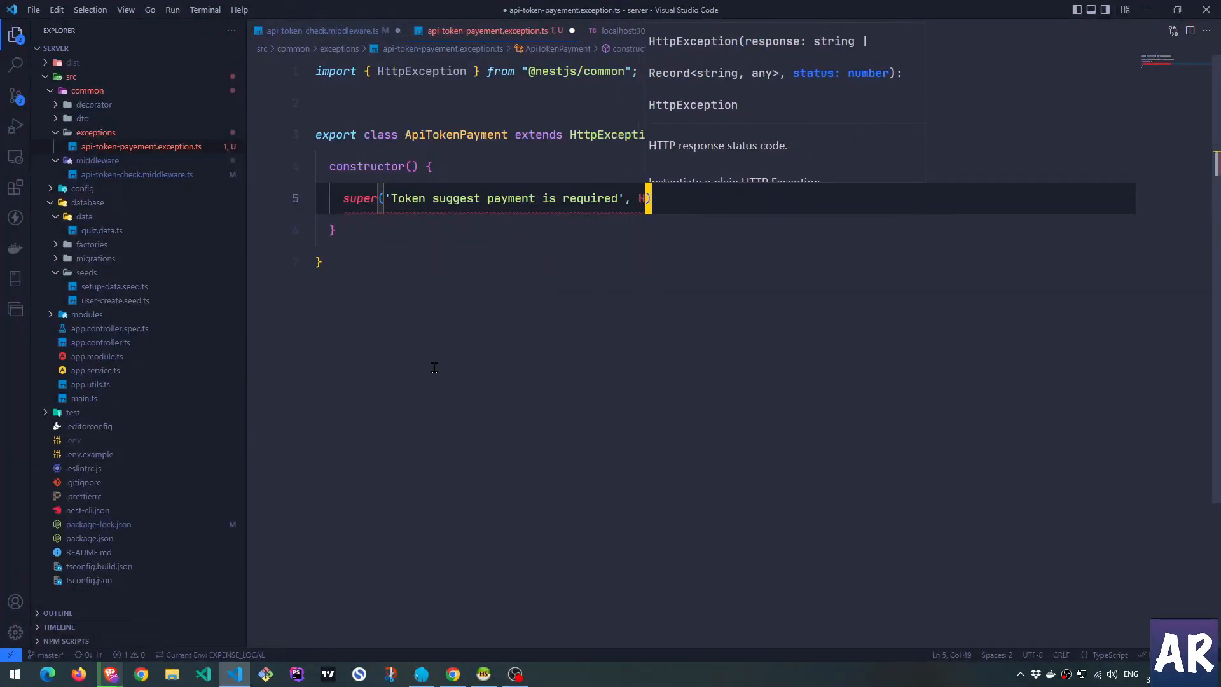
{"action": "type", "text": "ttpStatus.PAYMENT_REQUIRED"}
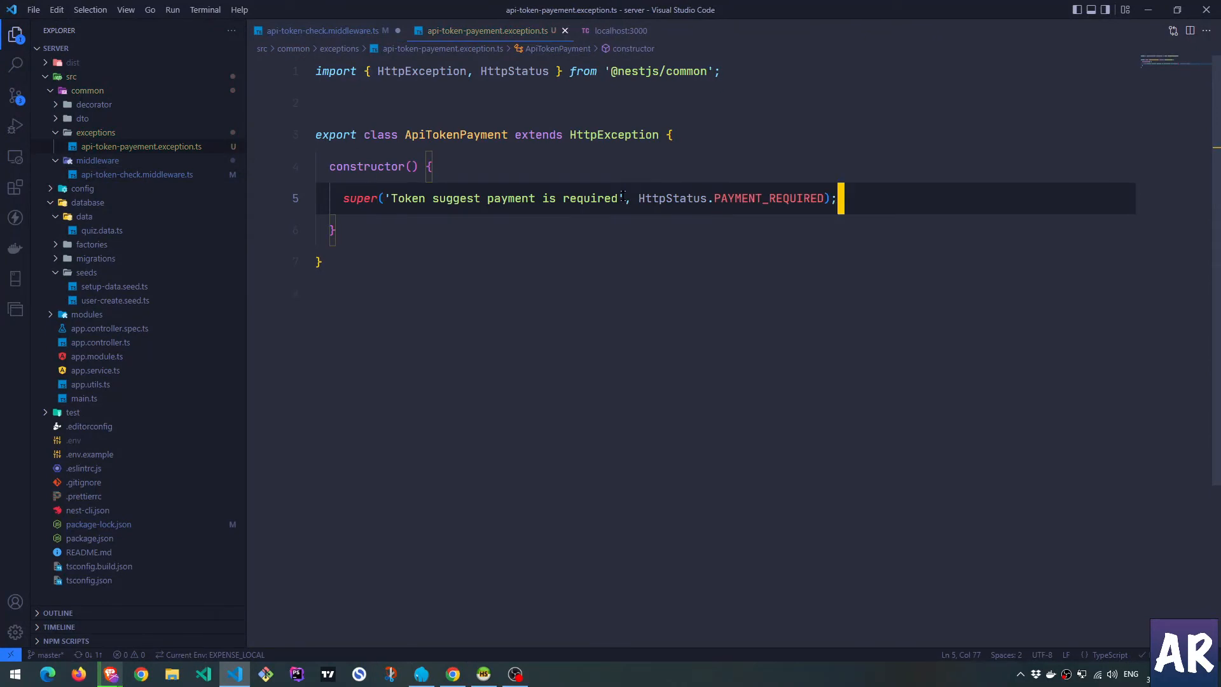
Throw new ApiTokenPayment() in the middleware with the auto-import, and save.
{"action": "left_click", "coordinate": [323, 30]}
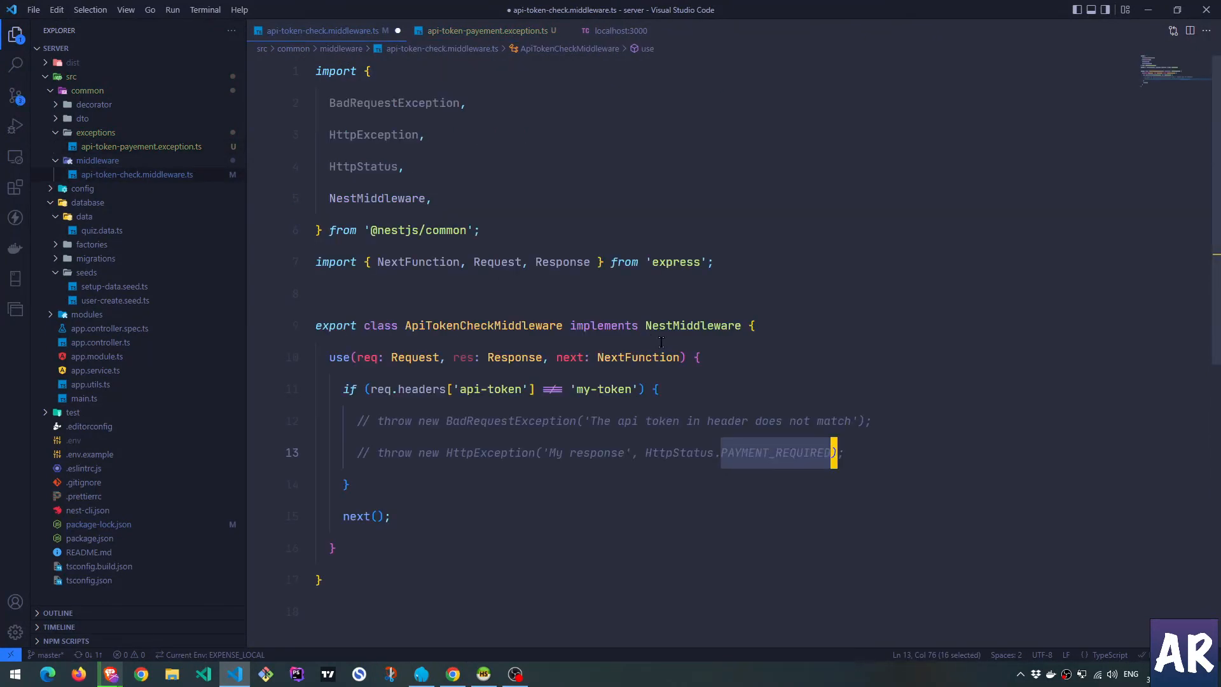
{"action": "type", "text": "throw new"}
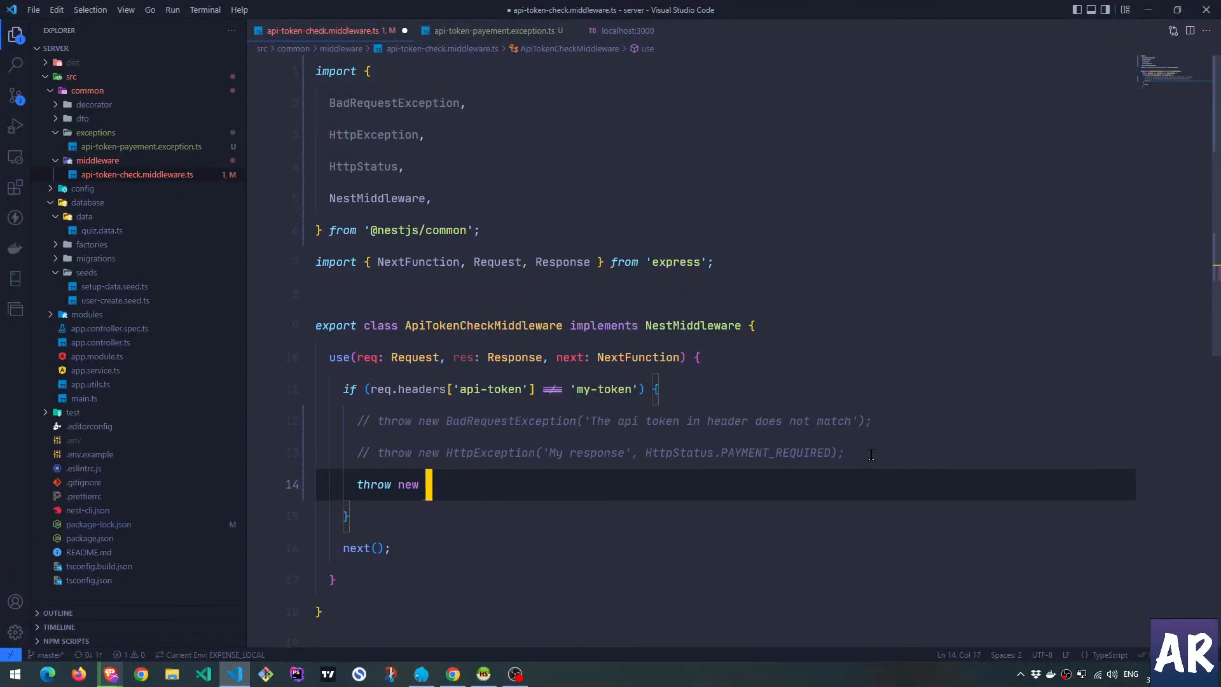
{"action": "type", "text": "ApiToken"}
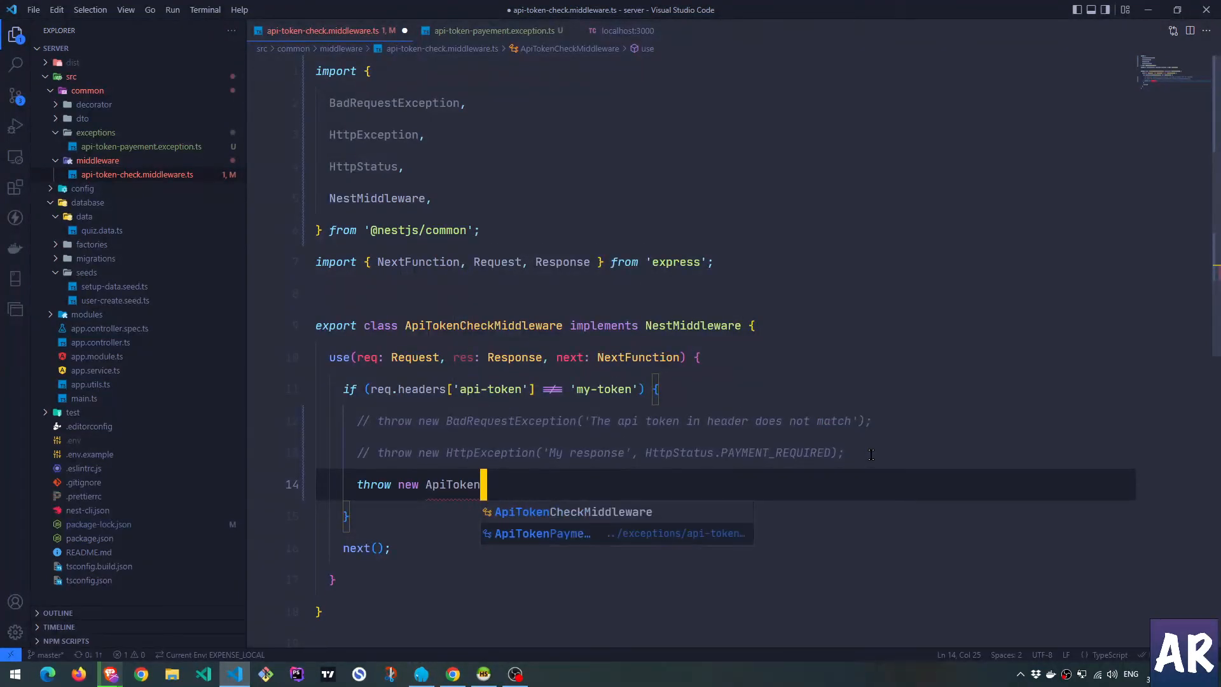
{"action": "left_click", "coordinate": [538, 533]}
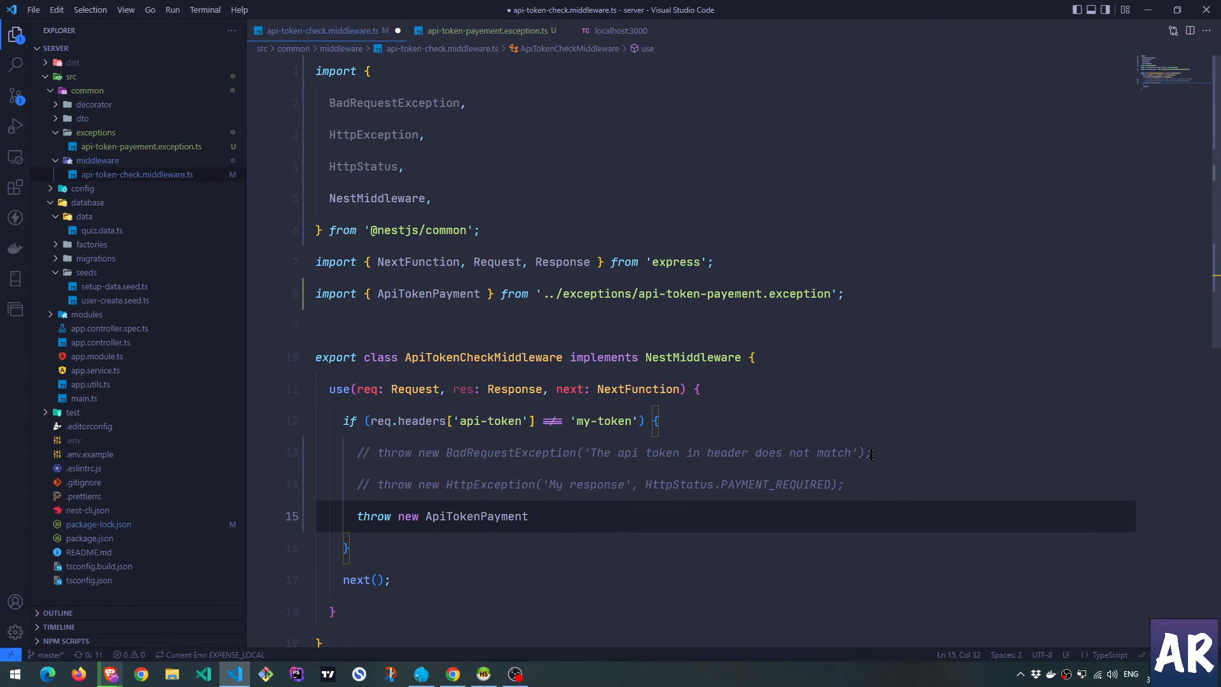
{"action": "type", "text": "();"}
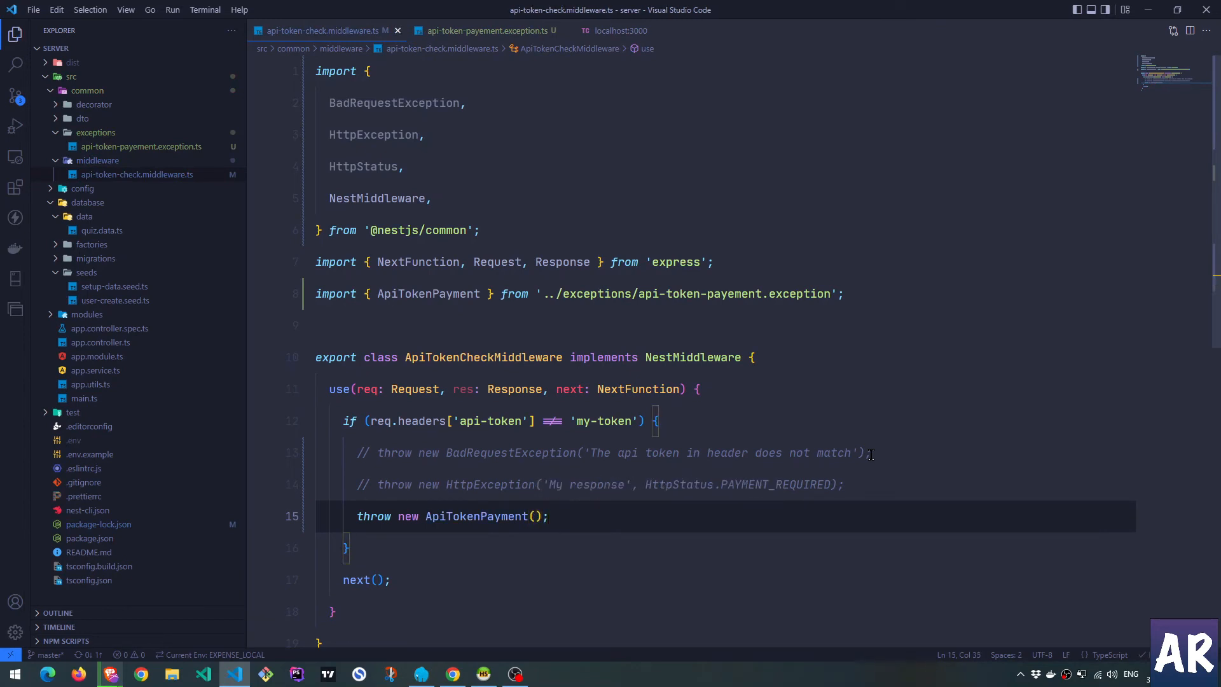
{"action": "mouse_move", "coordinate": [618, 31]}
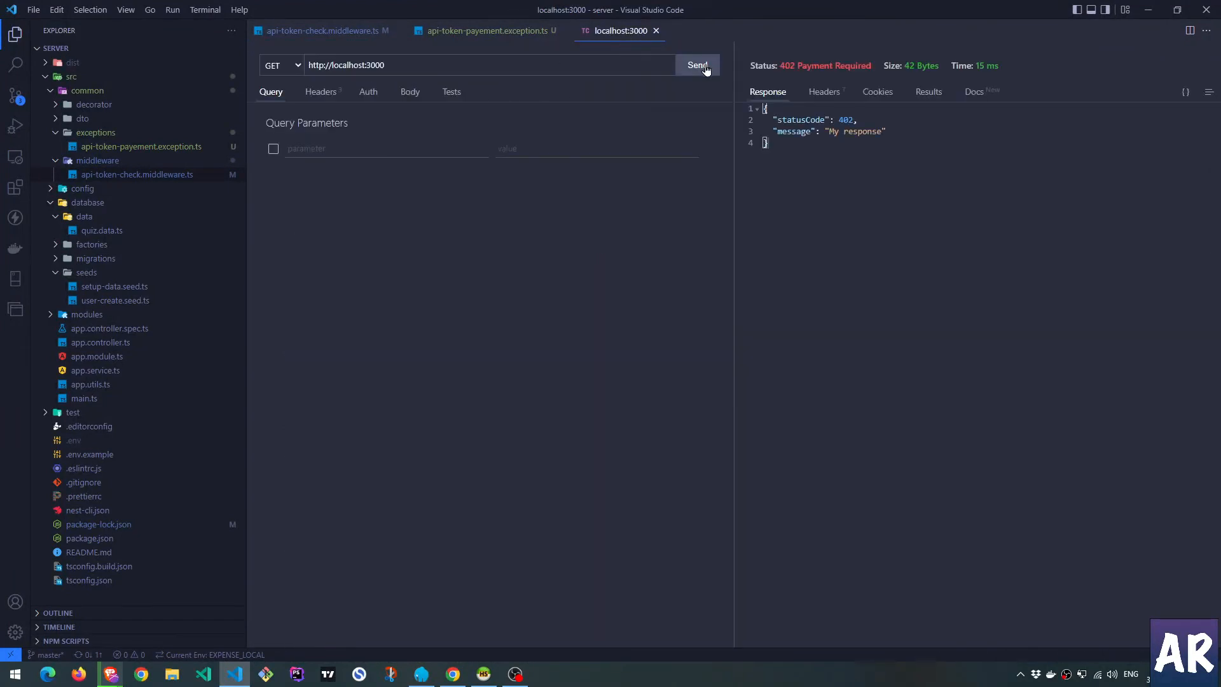
Resend the localhost:3000 request, confirm 402 'Token suggest payment is required', and return to the middleware.
{"action": "left_click", "coordinate": [697, 65]}
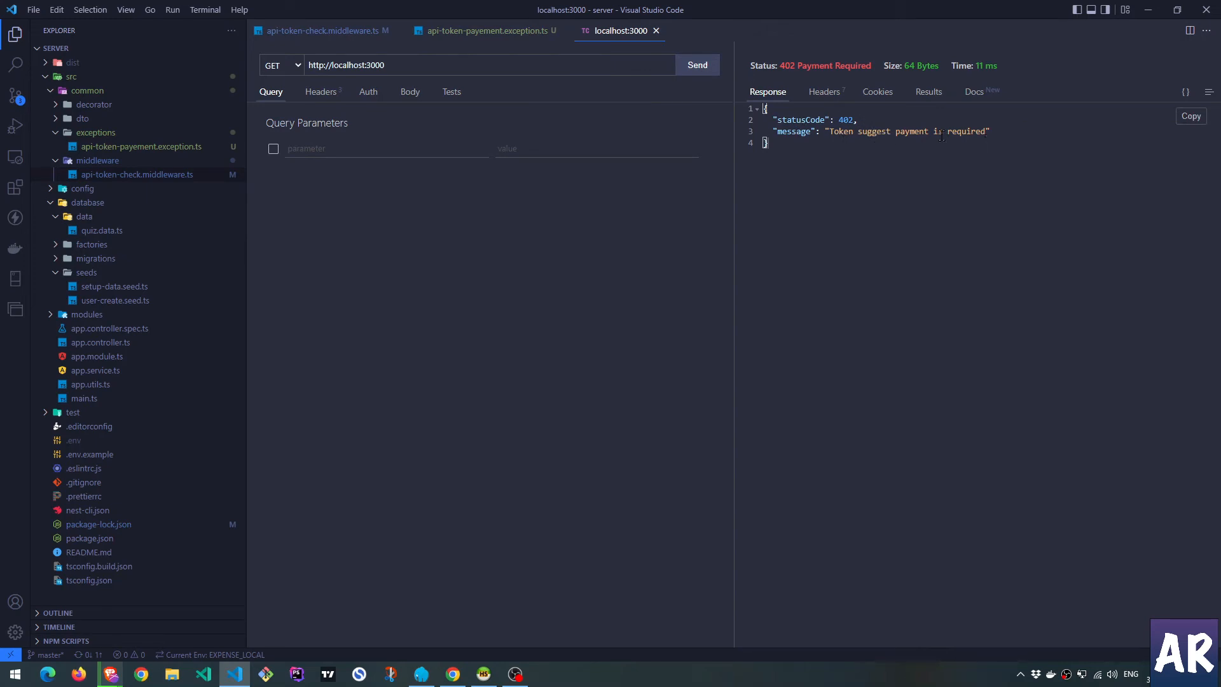
{"action": "left_click", "coordinate": [323, 31]}
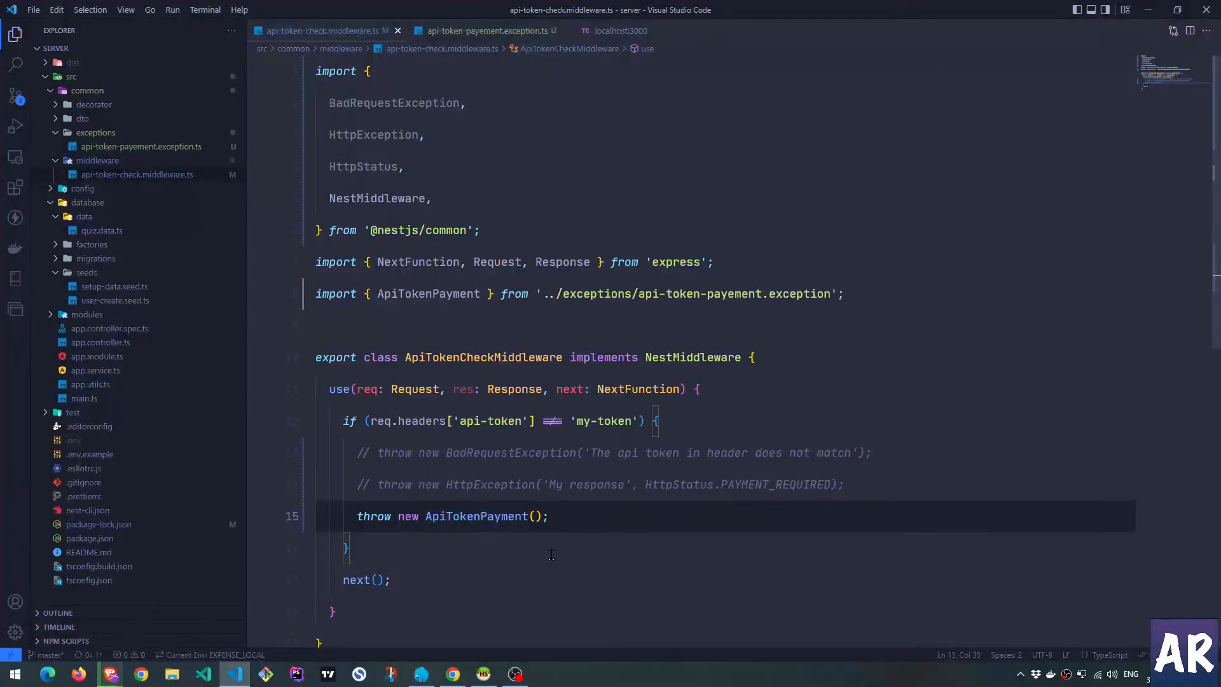
{"action": "mouse_move", "coordinate": [326, 30]}
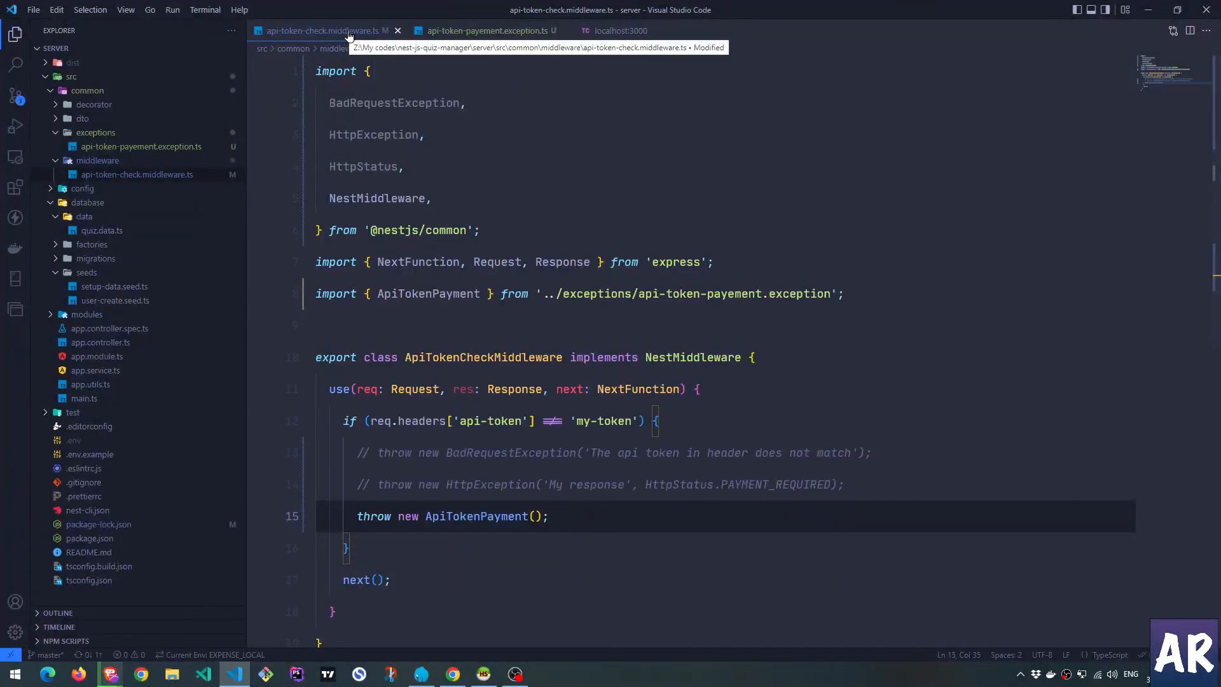
Rename the class to ApiTokenPaymentException and update the middleware import and throw to use it.
{"action": "left_click", "coordinate": [487, 31]}
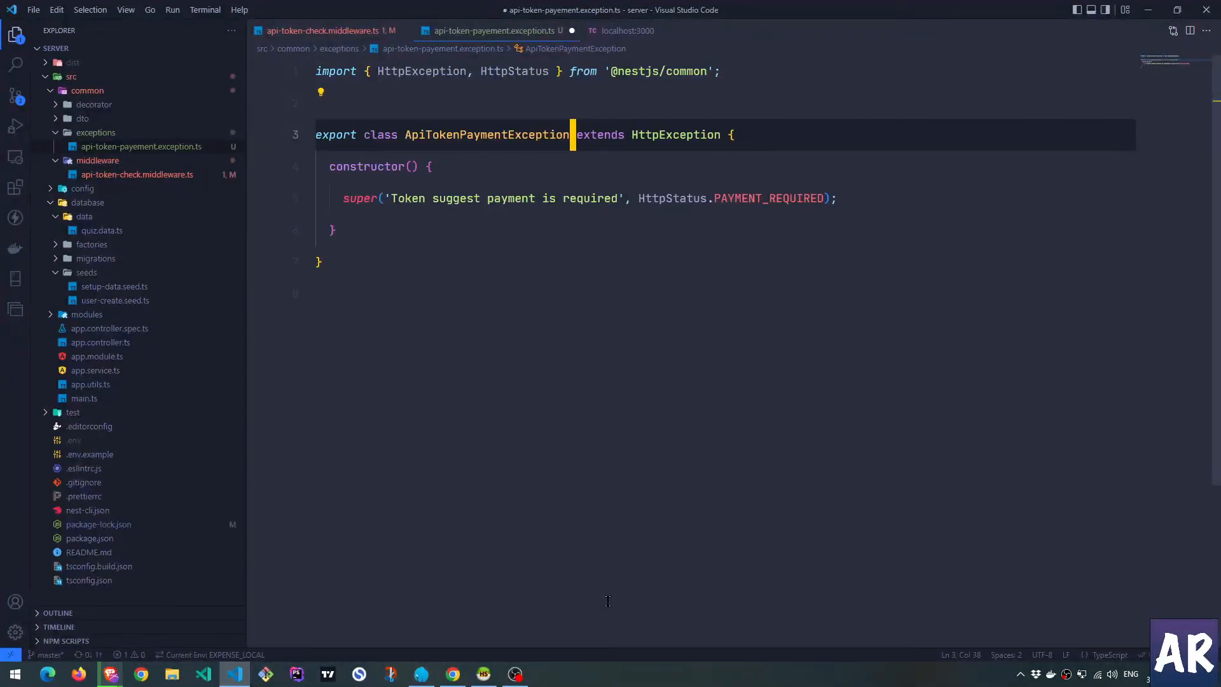
{"action": "double_click", "coordinate": [487, 135]}
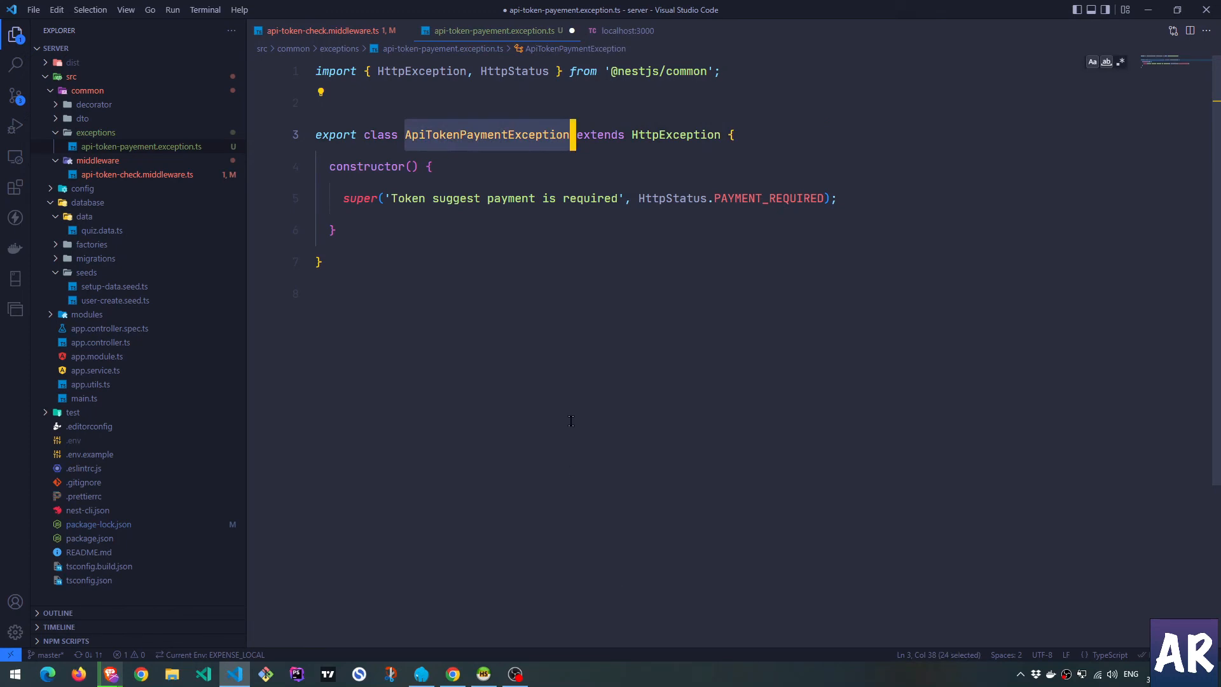
{"action": "left_click", "coordinate": [327, 30]}
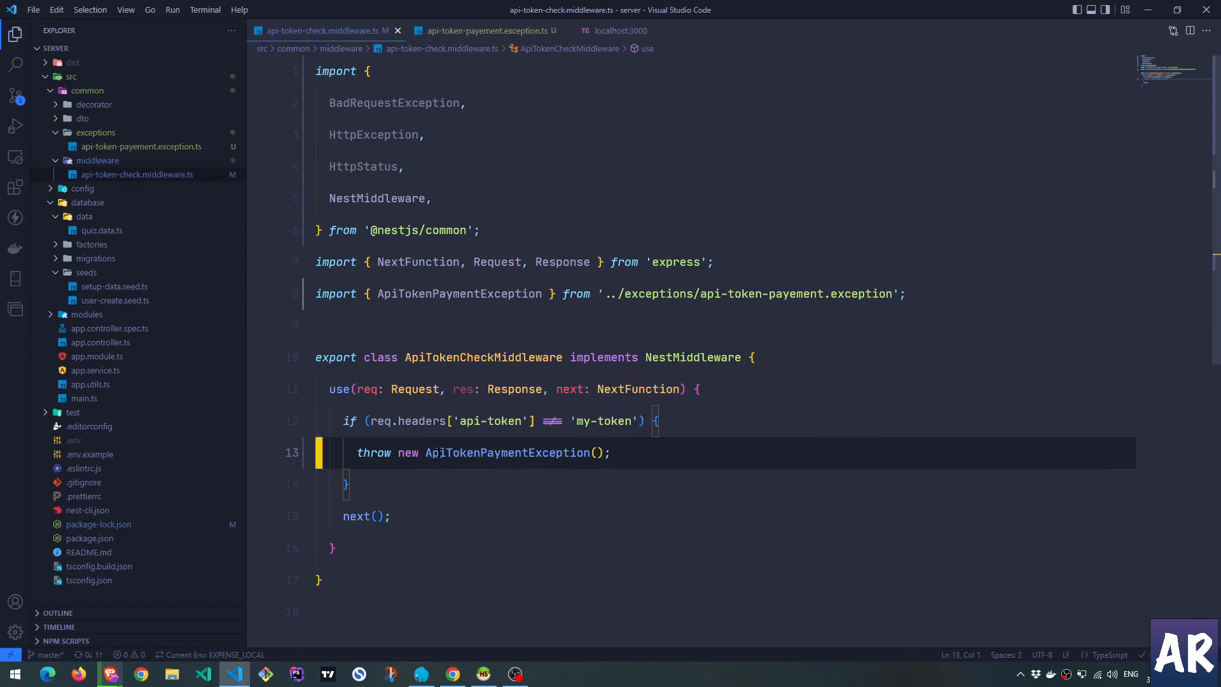
Close api-token-payement.exception.ts and select ApiTokenPaymentException in the middleware throw.
{"action": "double_click", "coordinate": [505, 453]}
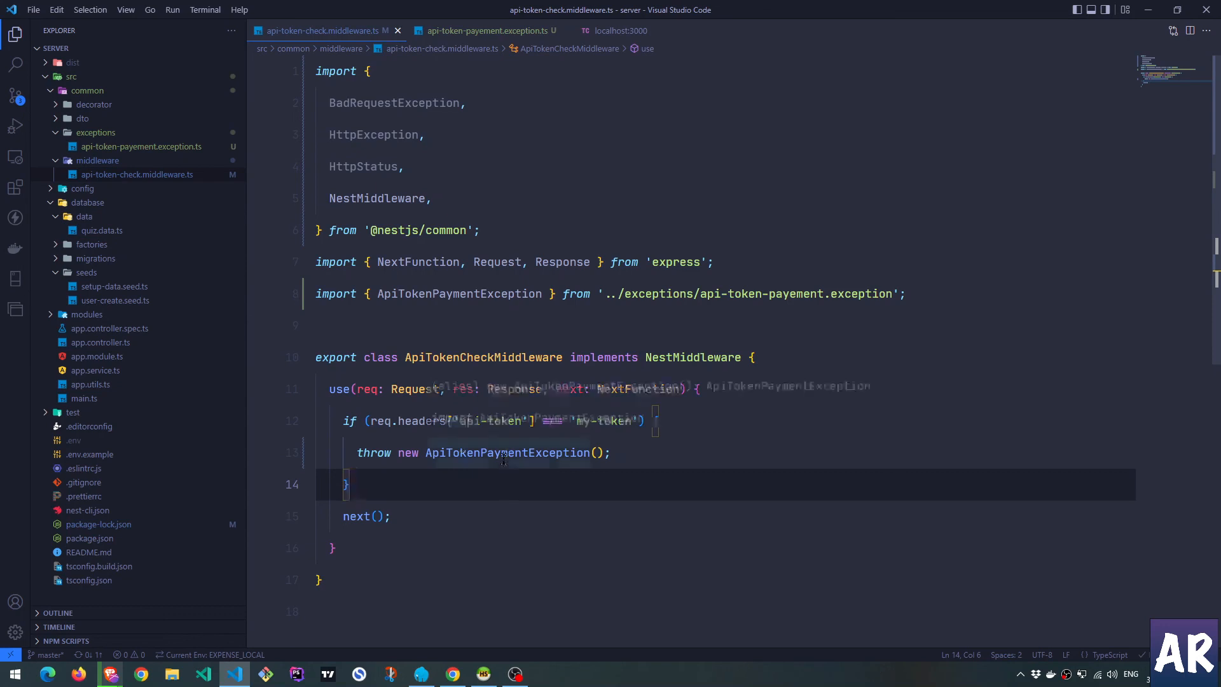
{"action": "left_click", "coordinate": [487, 31]}
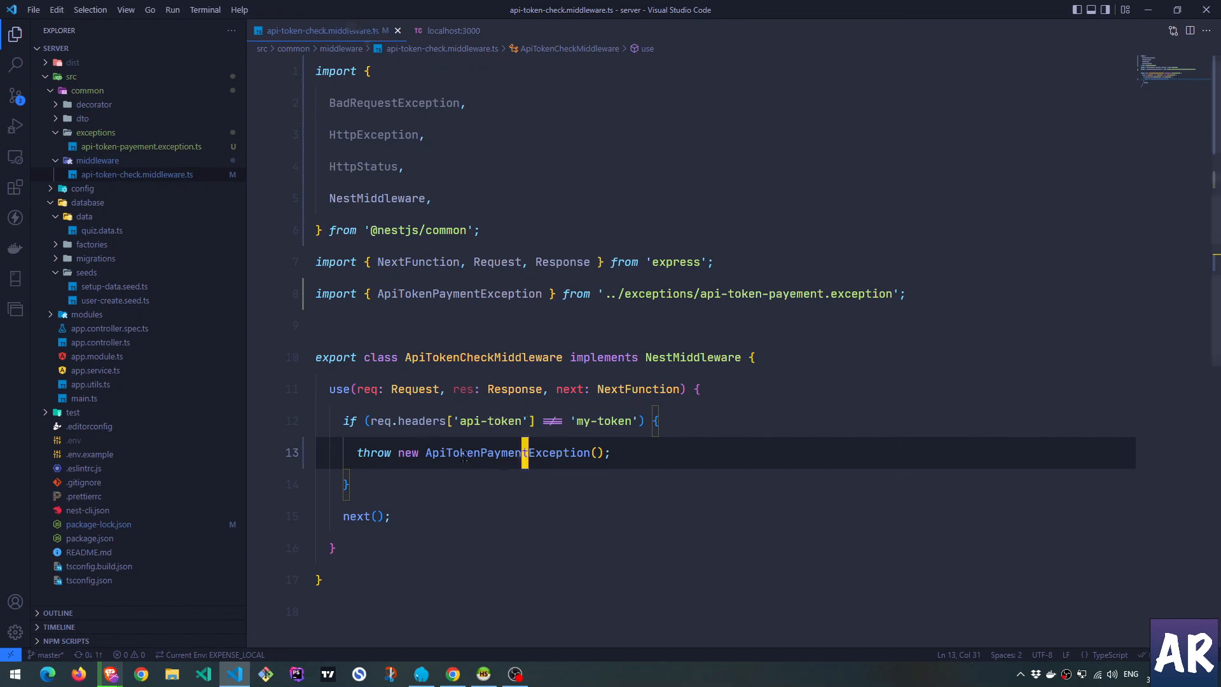
{"action": "double_click", "coordinate": [495, 453]}
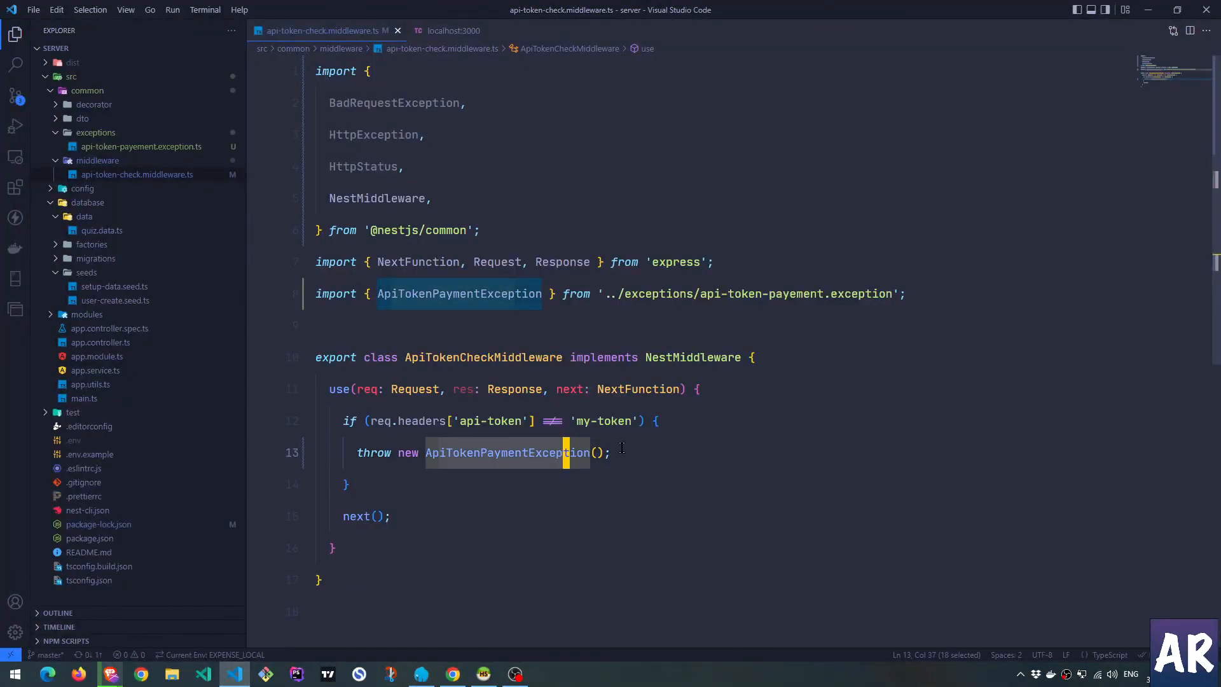